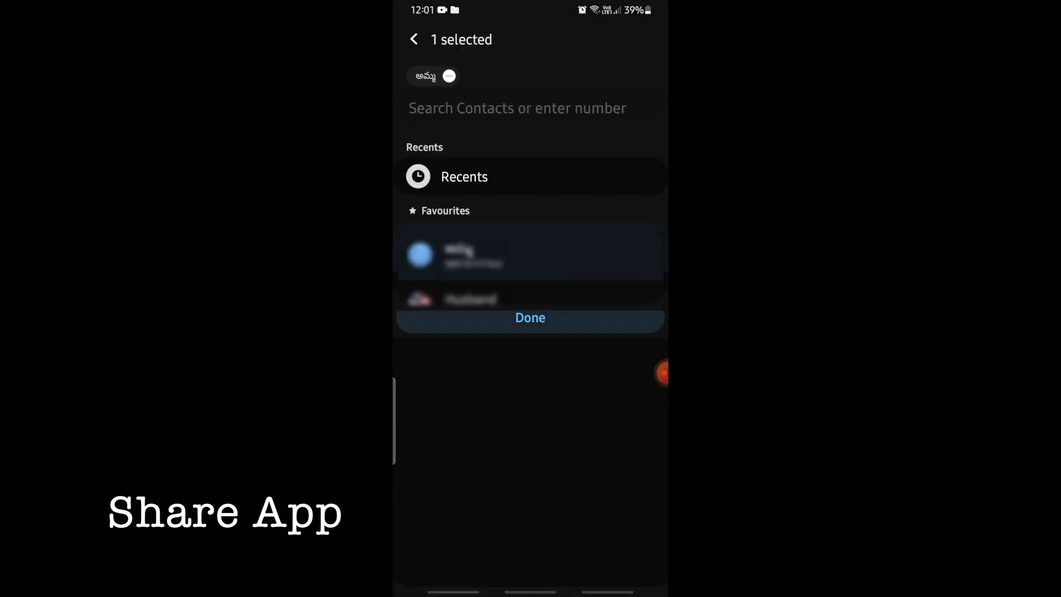
Confirm the contact and select the whatsapp.com link in the drafted invite message
left_click(531, 318)
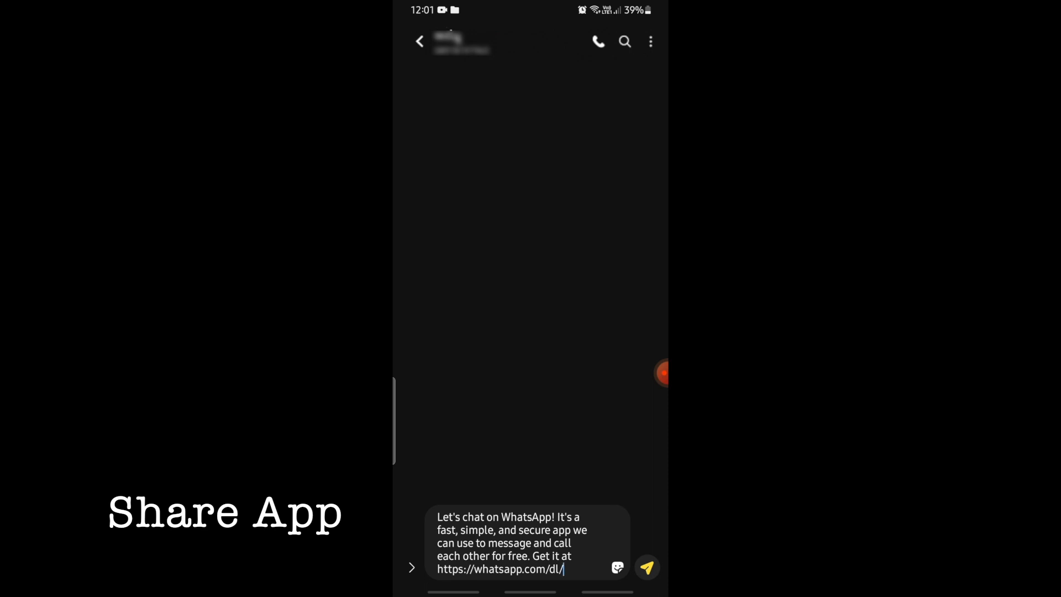
double_click(506, 569)
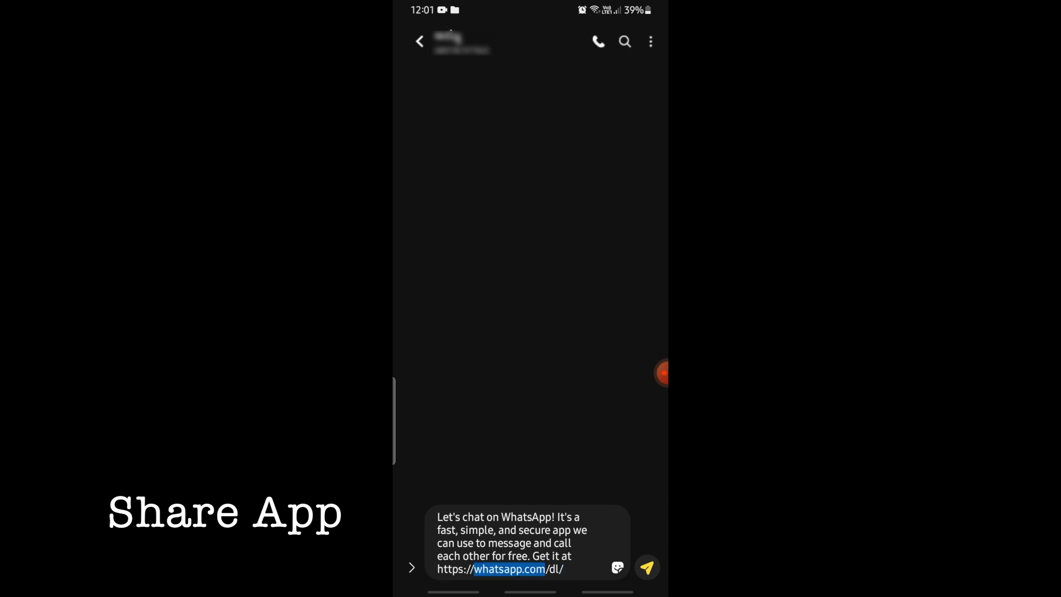
left_click(648, 567)
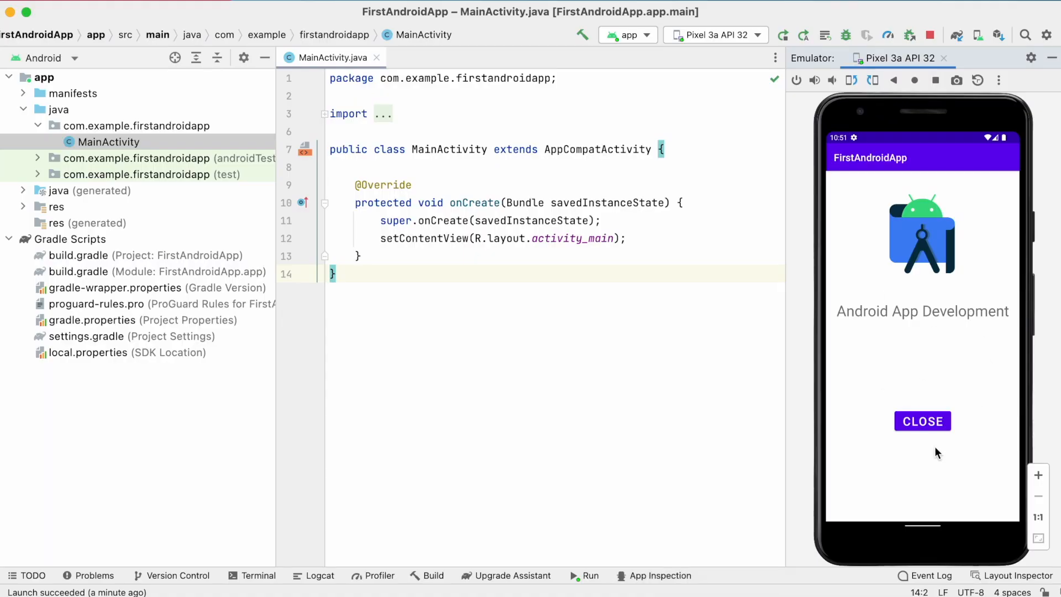
mouse_move(884, 407)
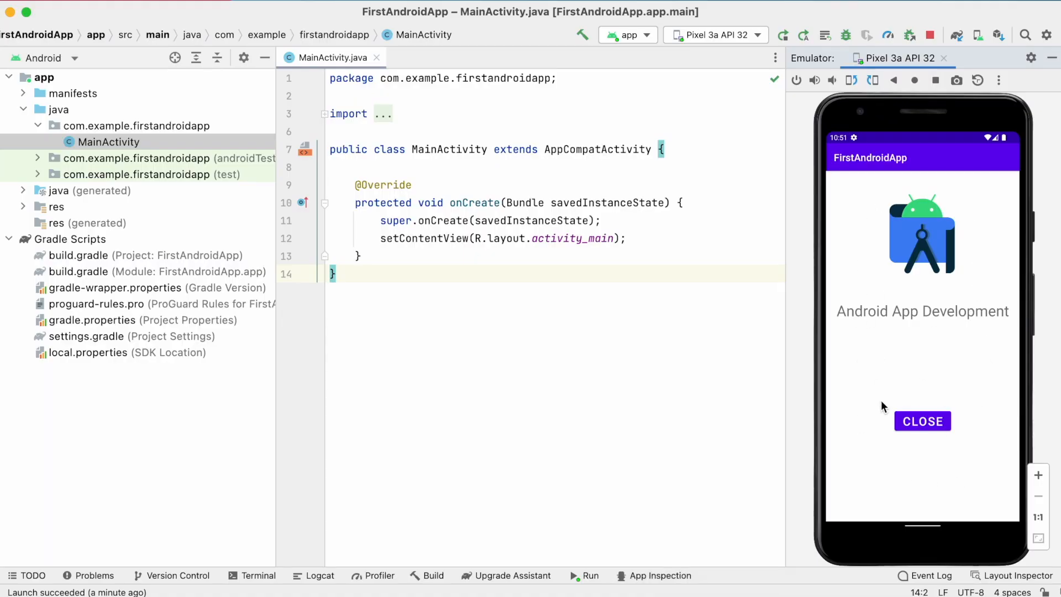
mouse_move(889, 351)
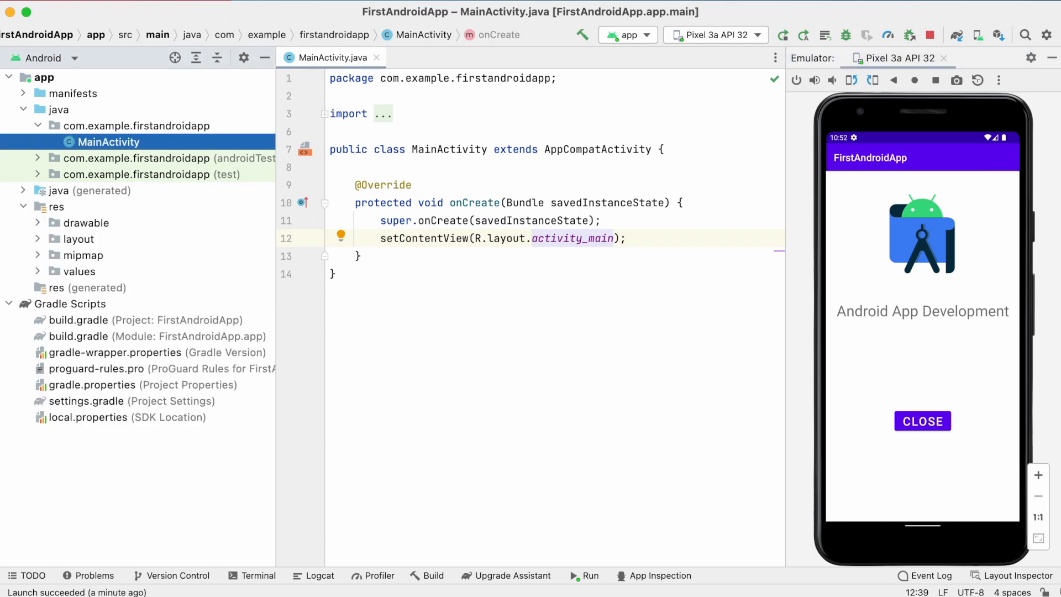
Start a new Vector Asset from the drawable folder
right_click(77, 223)
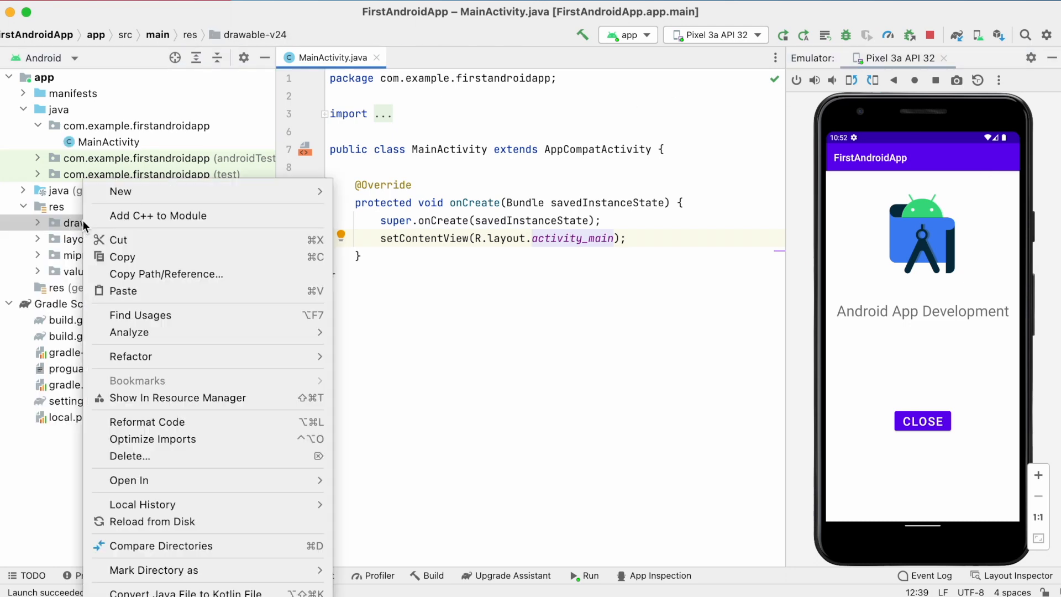
left_click(120, 192)
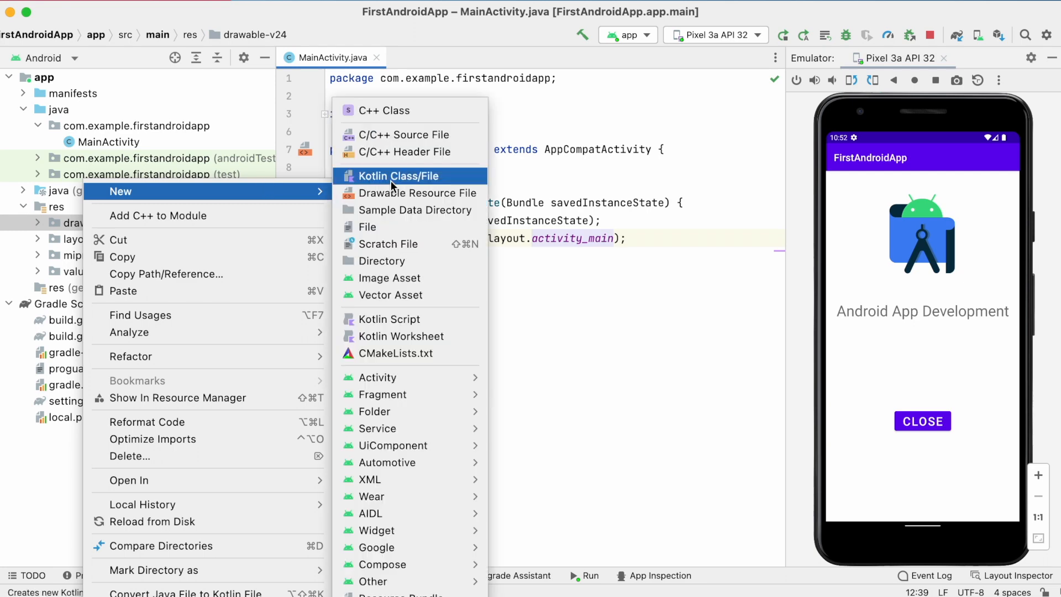
left_click(390, 295)
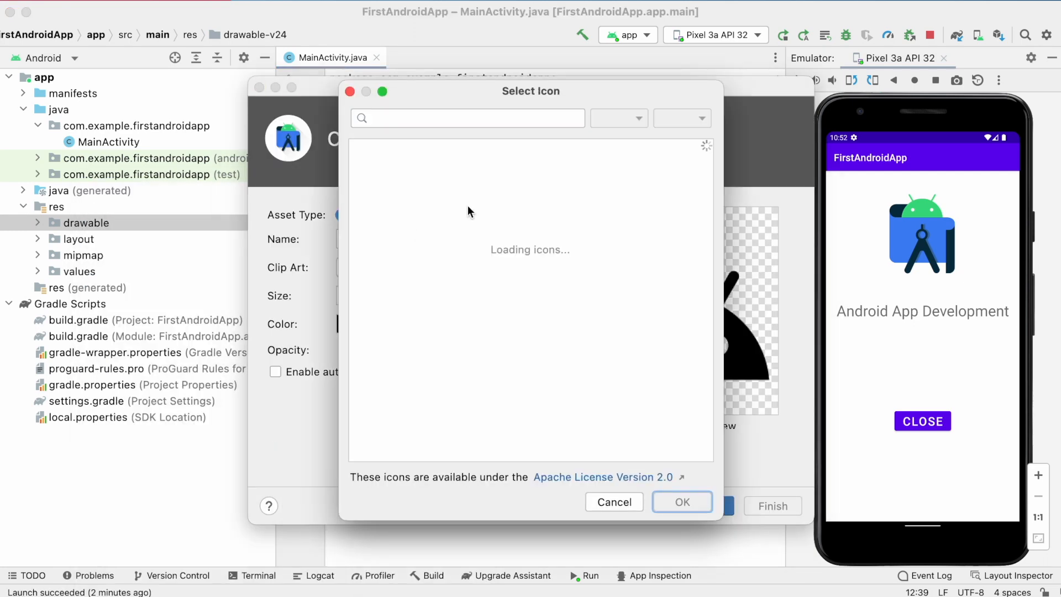
Pick the share clip art, colour it FFFFFF and finish as ic_baseline_share_24
type("sha")
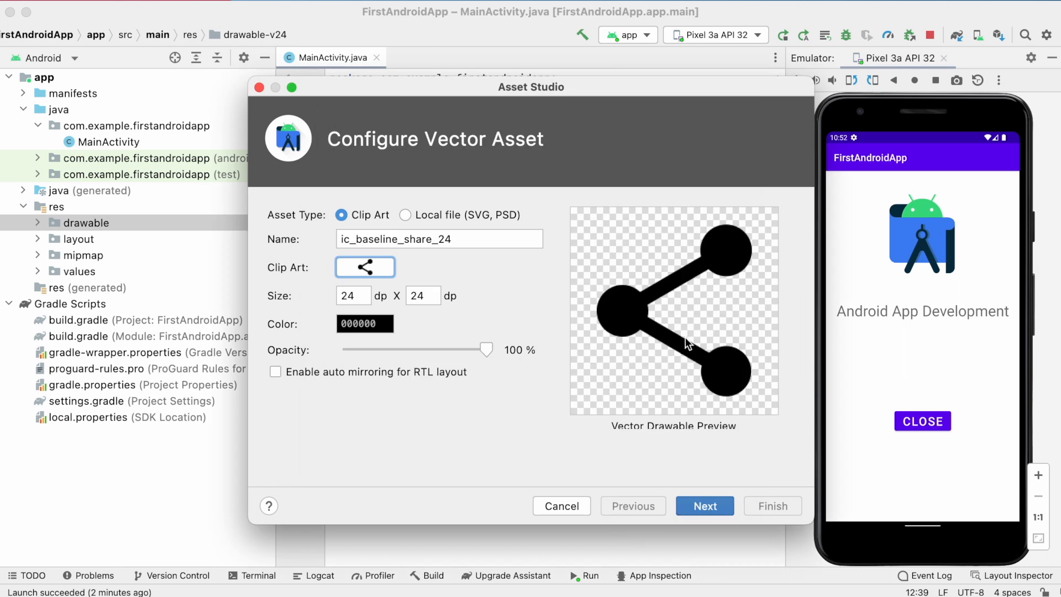
mouse_move(996, 161)
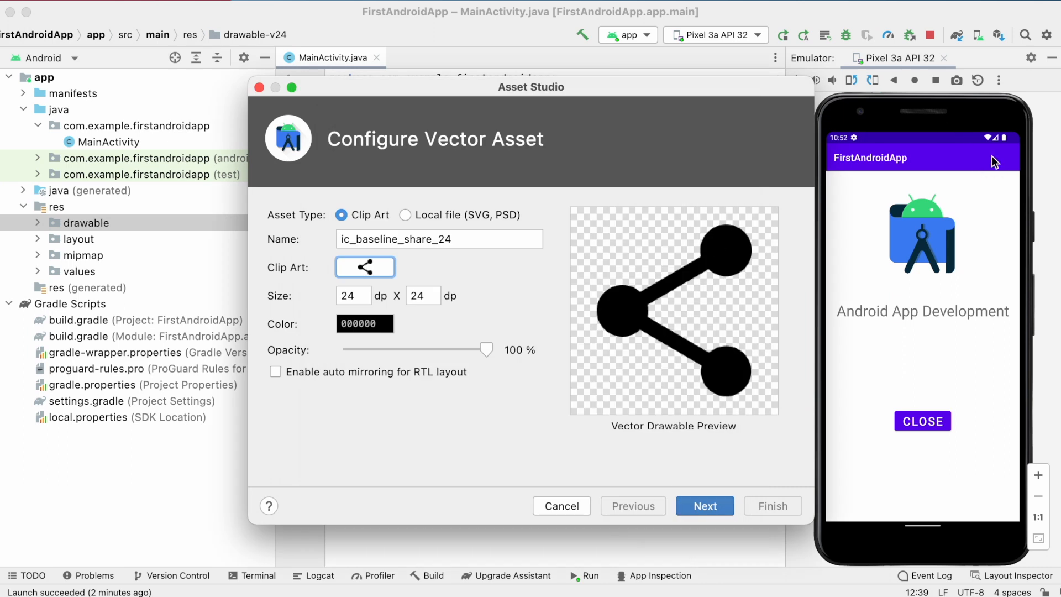
left_click(365, 324)
type("FFFFFF")
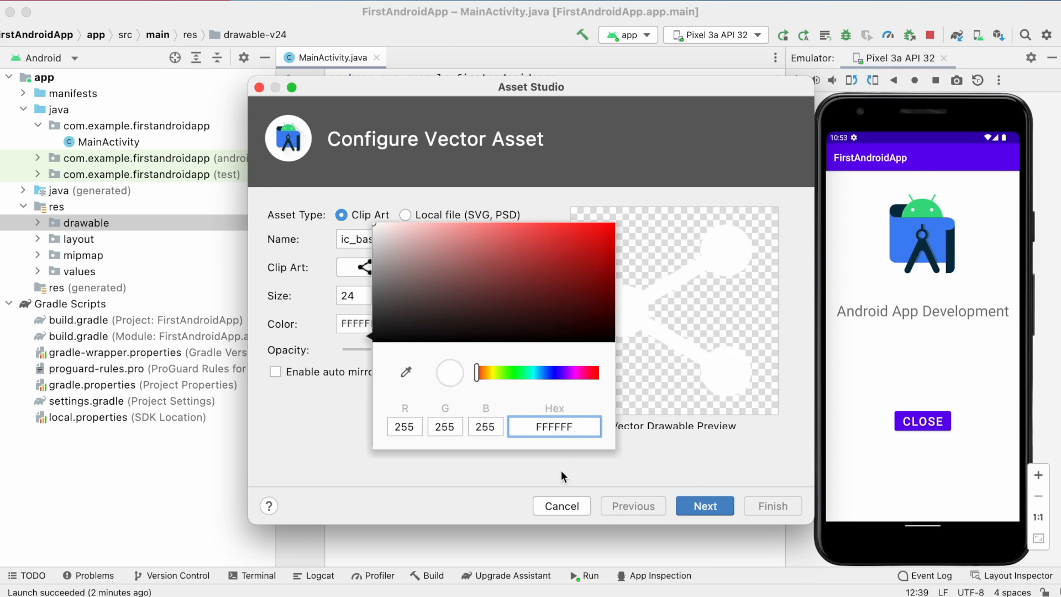
left_click(705, 506)
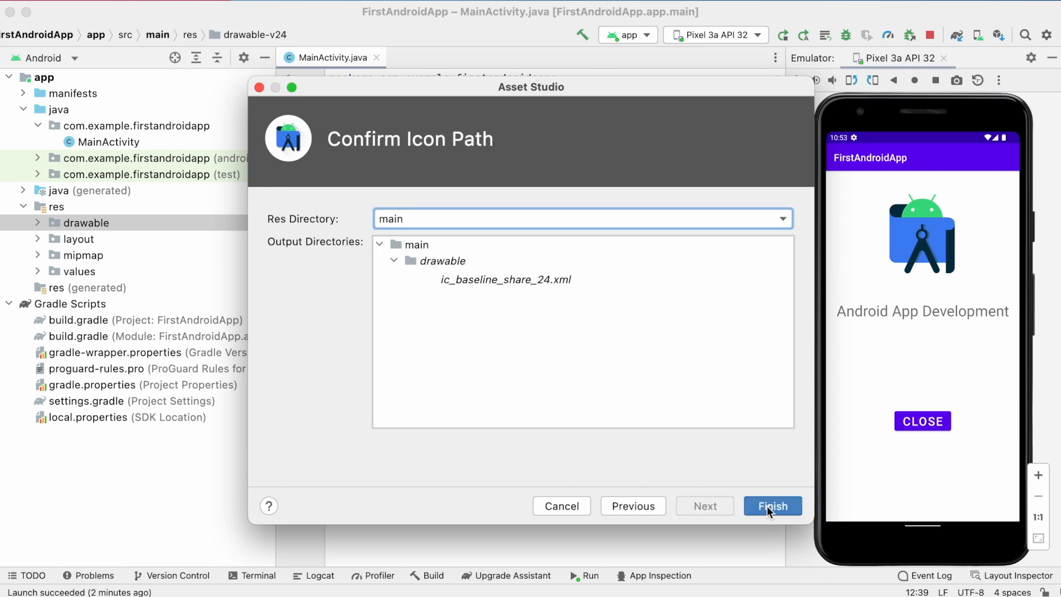
left_click(772, 506)
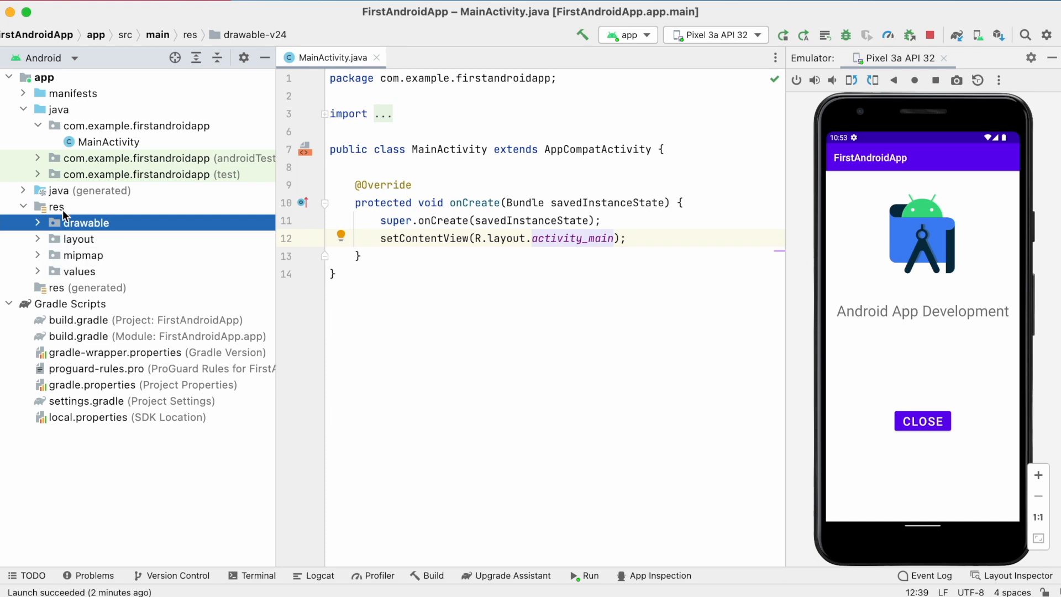
Create a Menu-type Android resource file named options under res
right_click(55, 206)
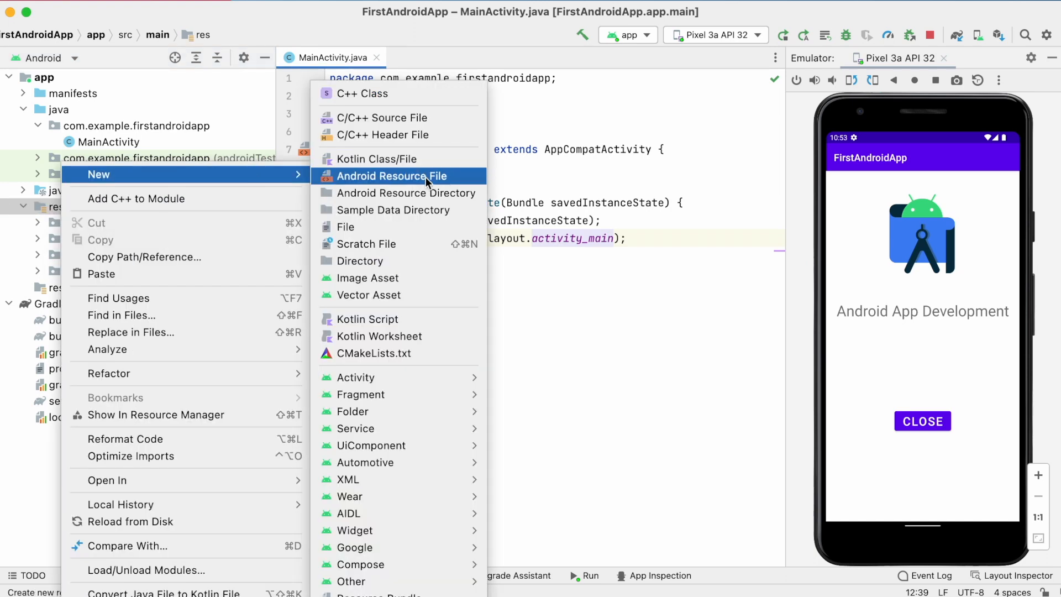
left_click(390, 176)
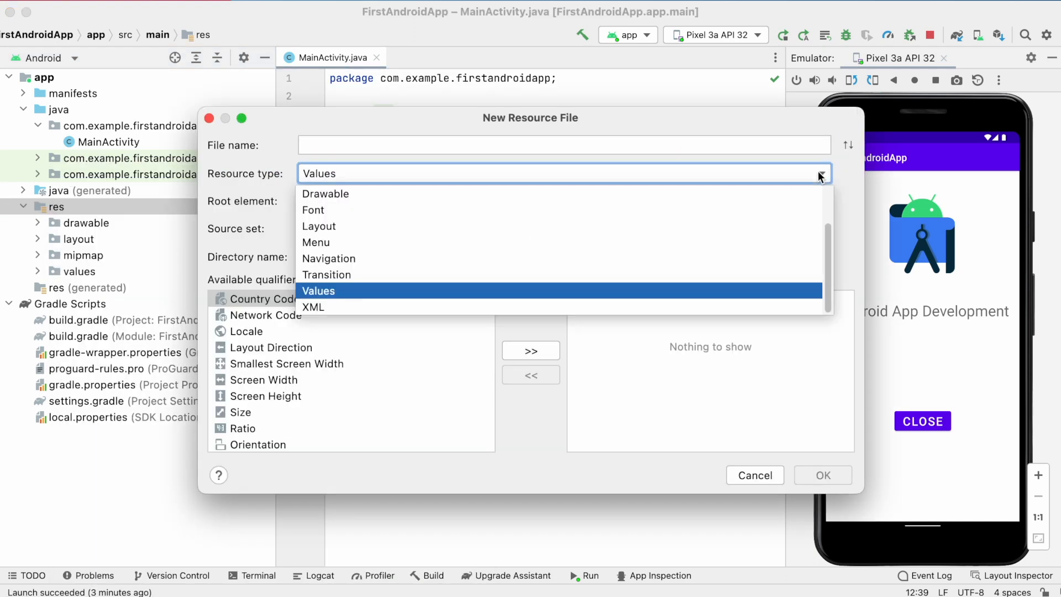
left_click(316, 242)
type("options")
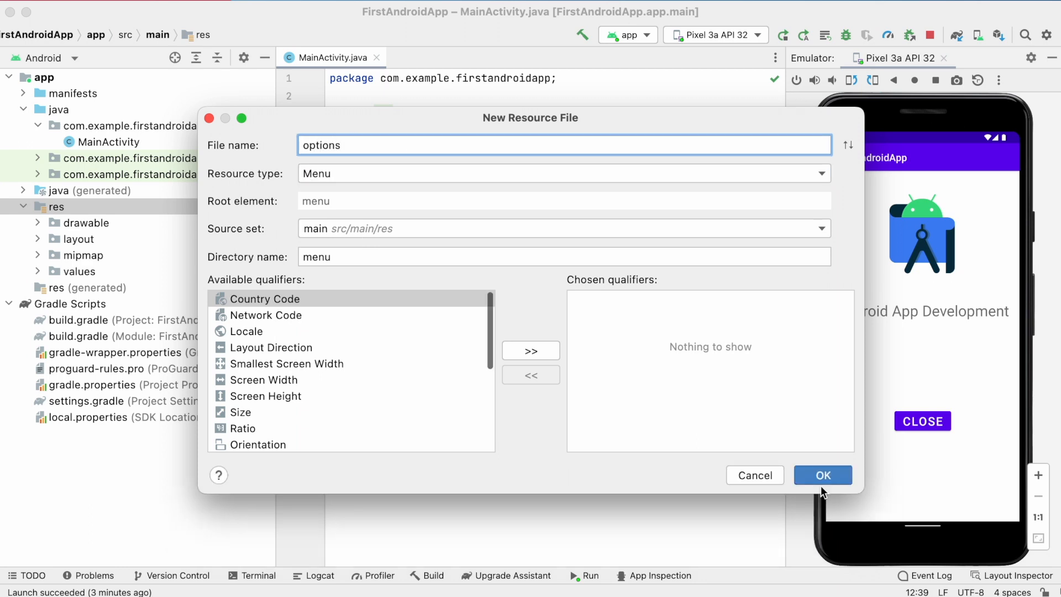
left_click(823, 475)
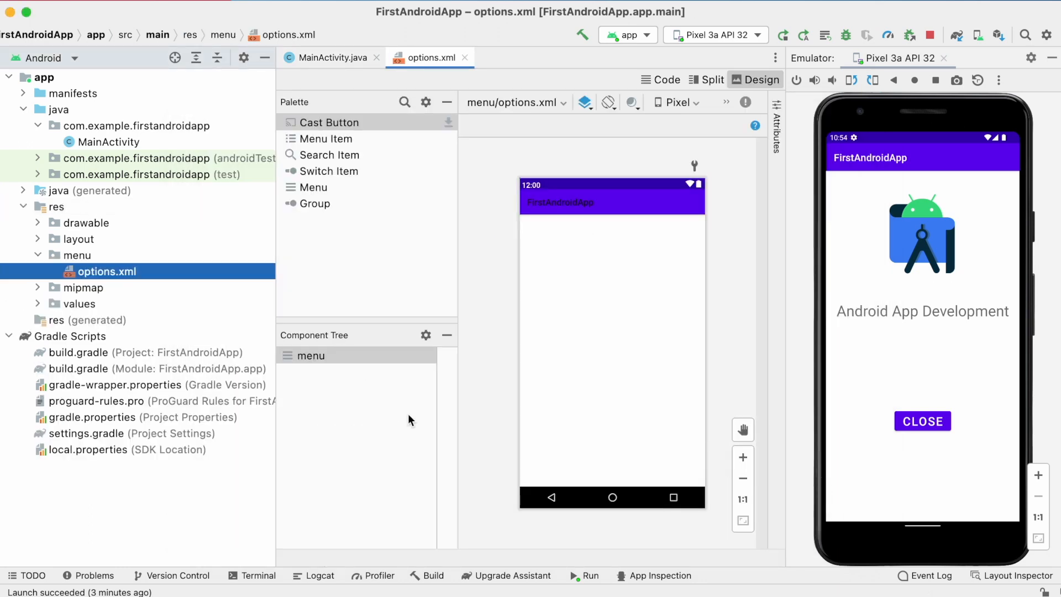
left_click(660, 80)
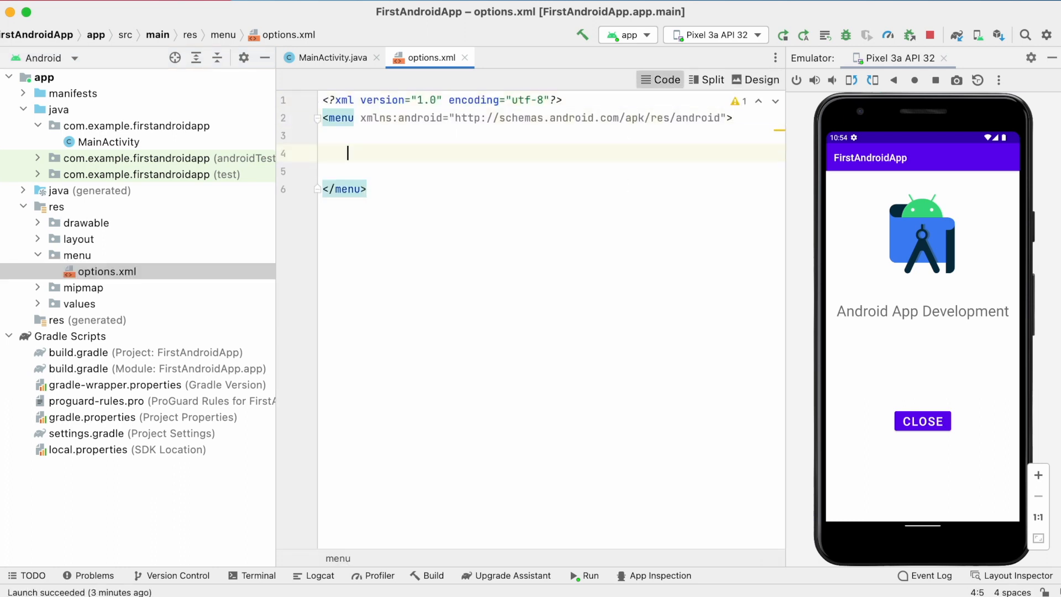
type("<item")
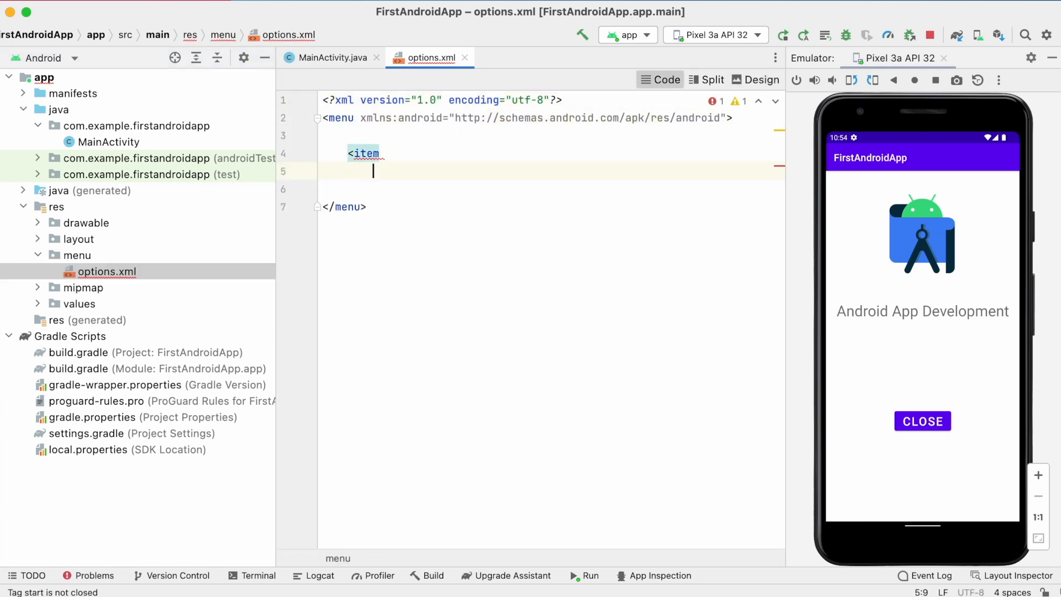
type("android:id=\"@+id/share")
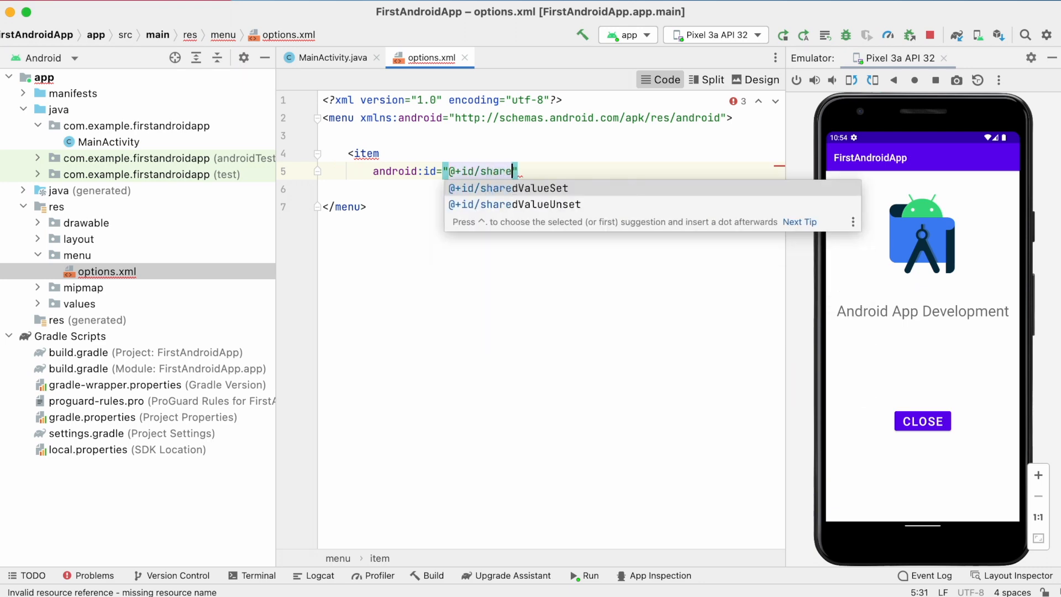
type("android:icon=\"\"")
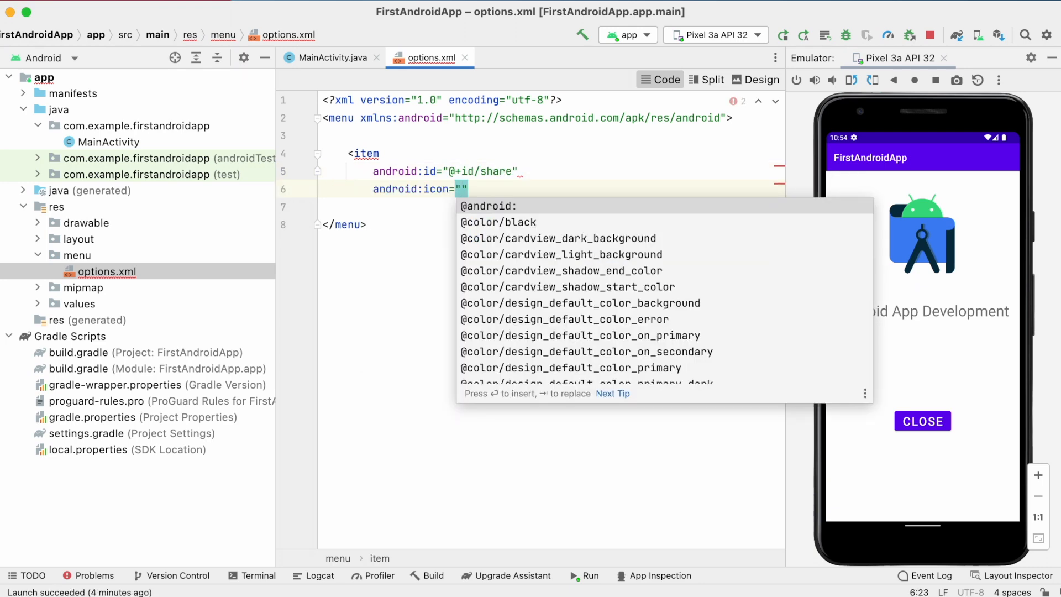
type("@drawable/ic_baseline_share_24")
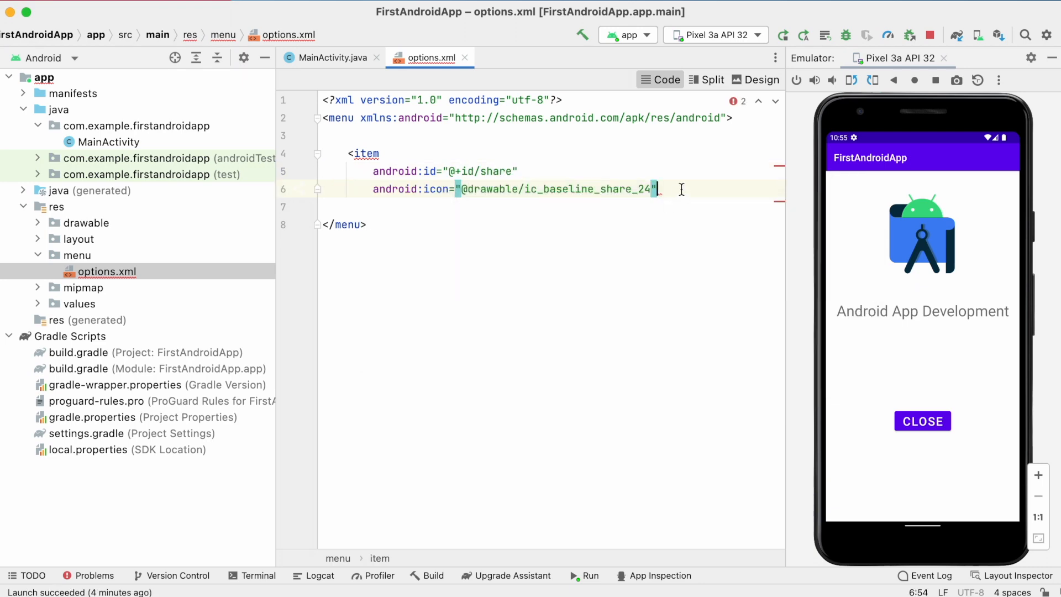
type("android:title=\"Share")
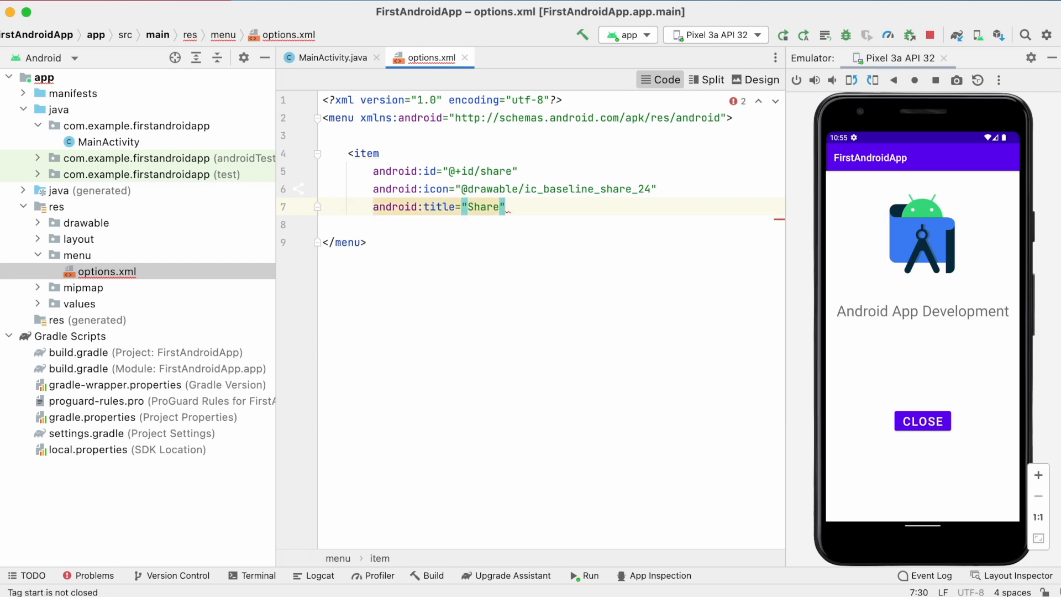
type("/>")
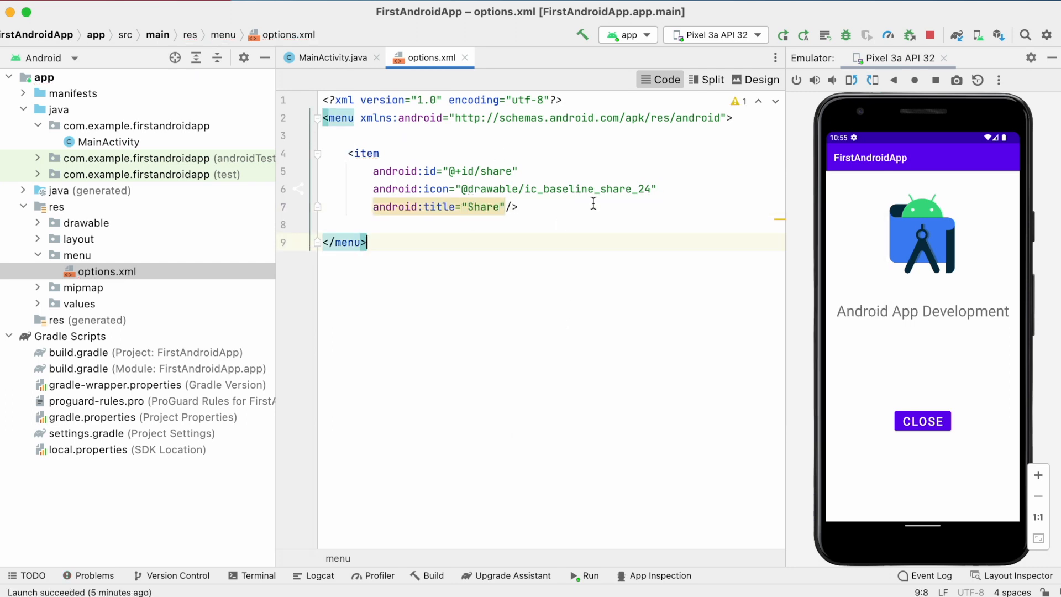
Override onCreateOptionsMenu in MainActivity to inflate R.menu.options
left_click(332, 57)
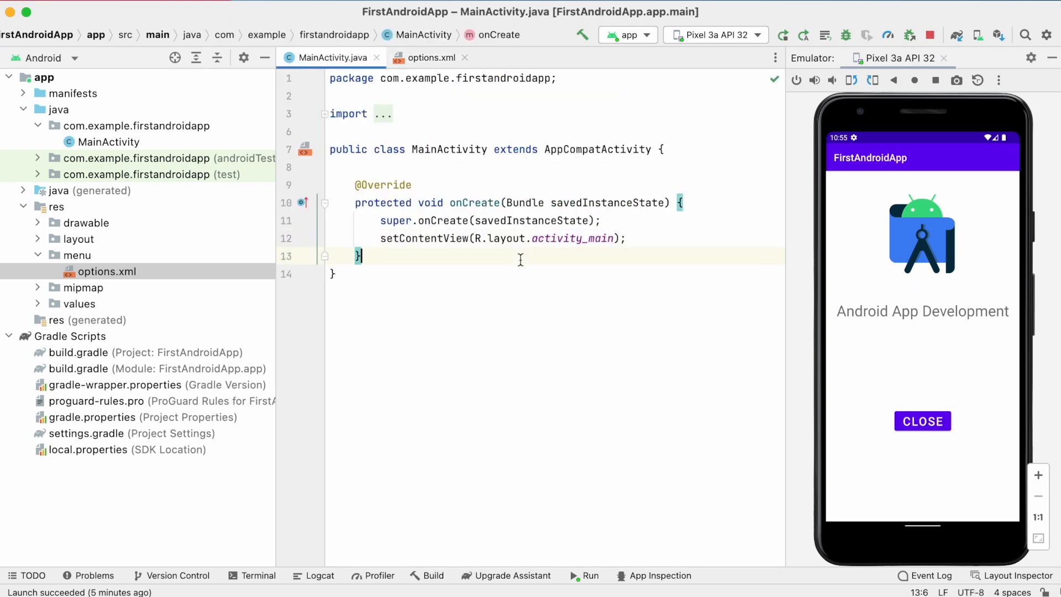
type("onCre")
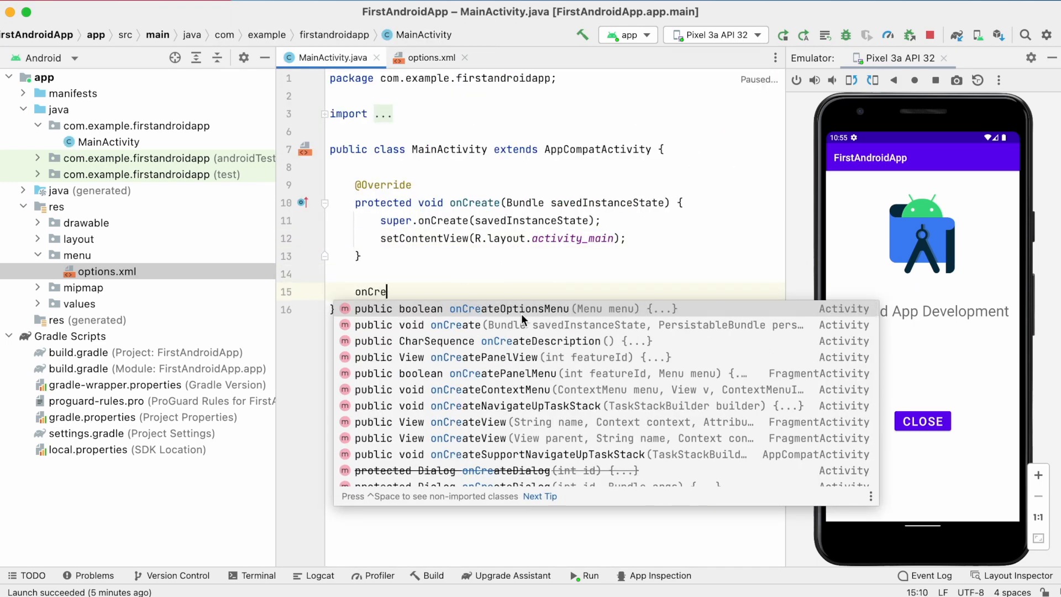
left_click(508, 309)
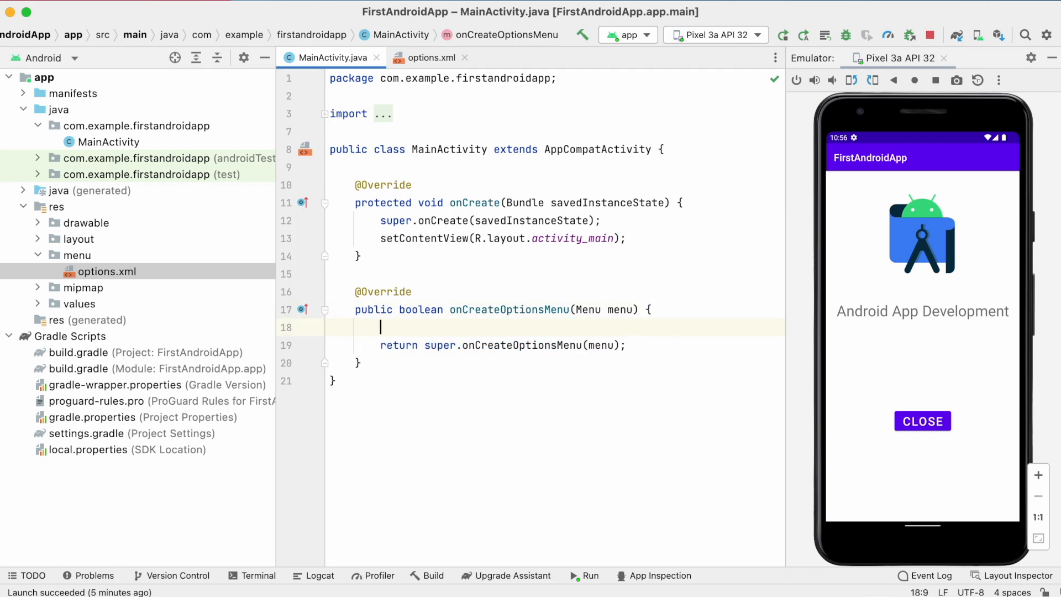
type("MenuInflater inflater =")
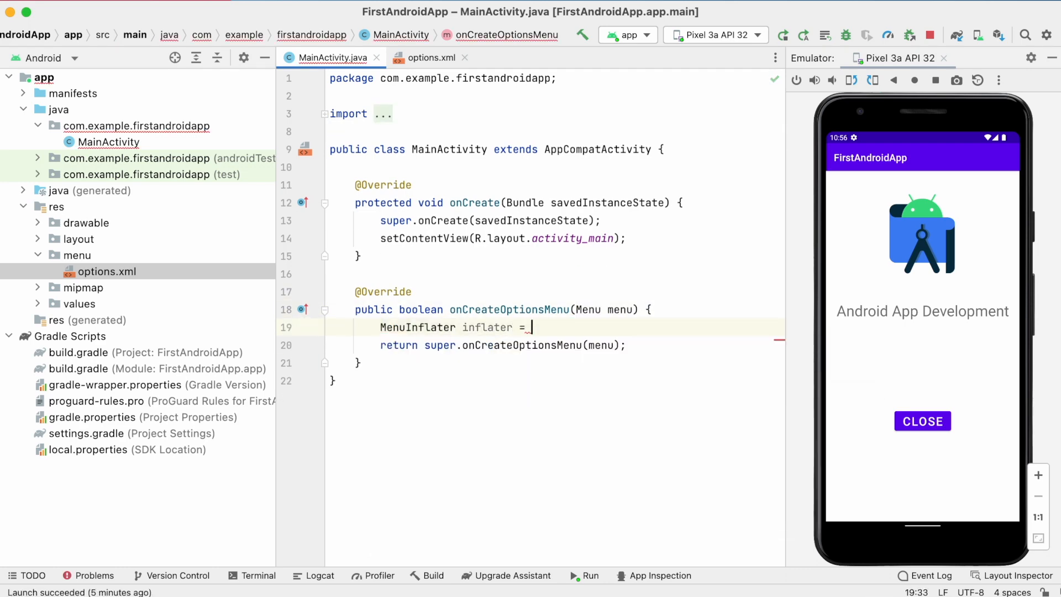
type("getMenuInflater();")
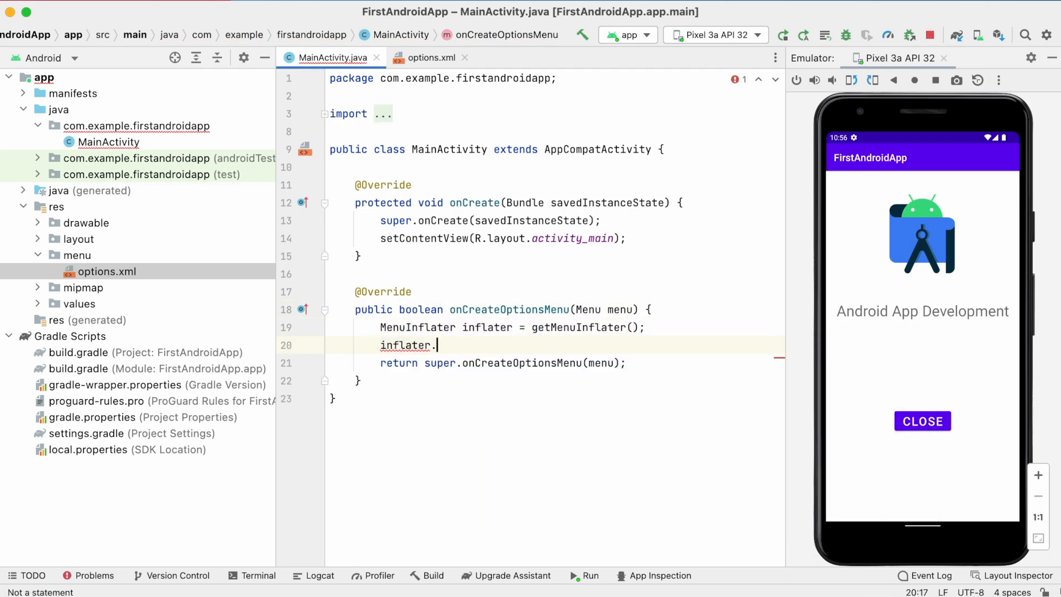
type("inflate(R.menu.options, menu);")
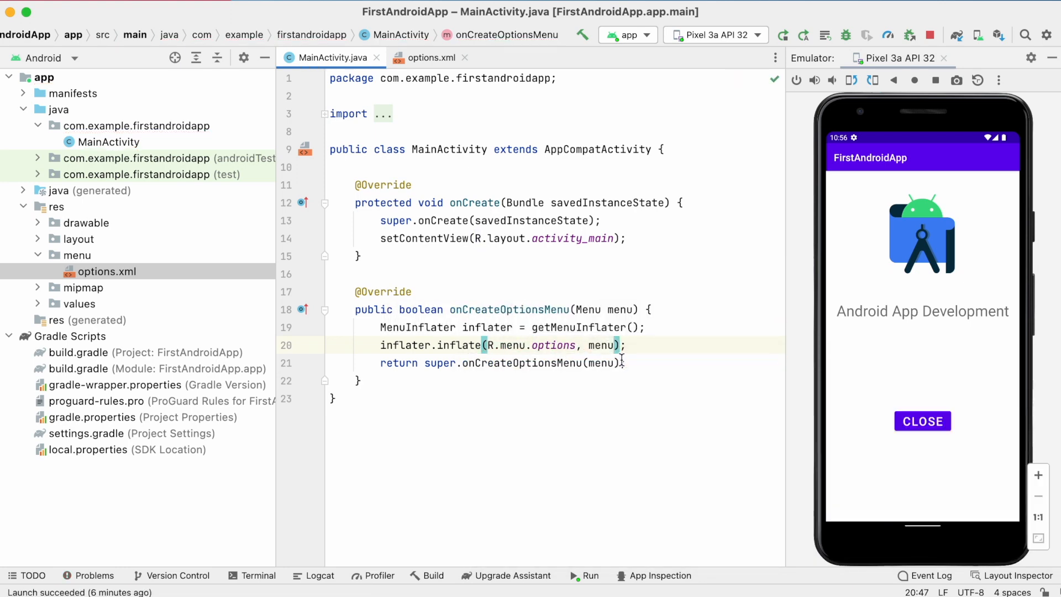
type("op")
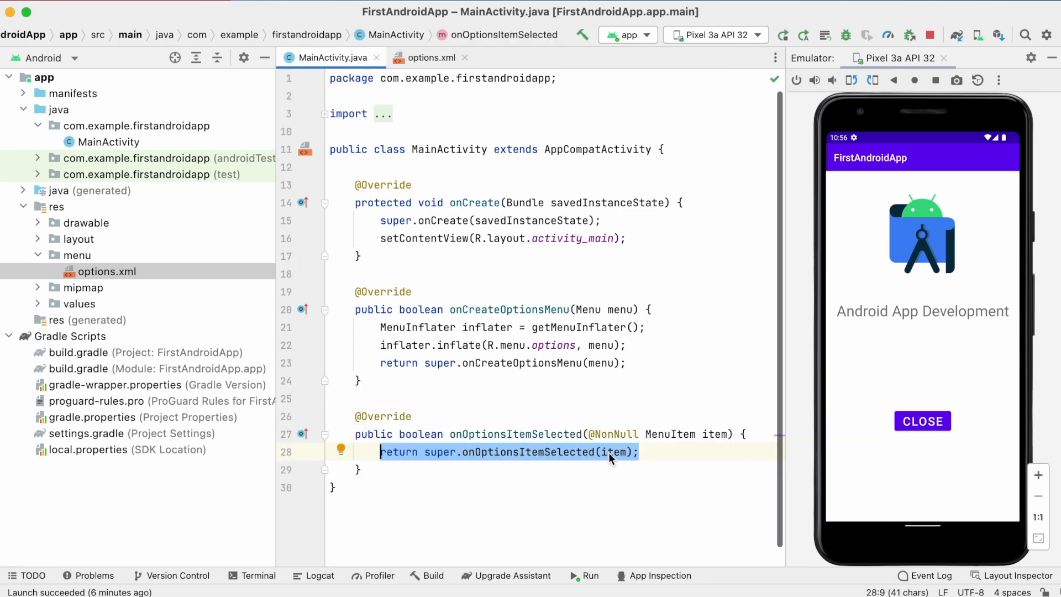
When the share item is selected, create an ACTION_SEND intent of type text/plain
type("if(")
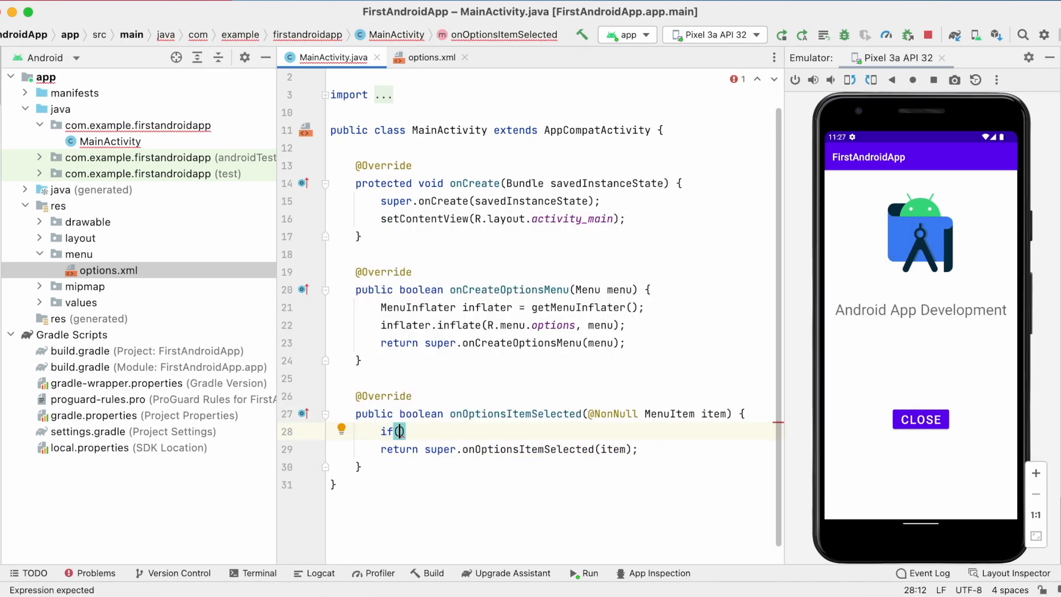
type("item.getItemId() == R.id.share){")
type("//Handle Share App Functionality")
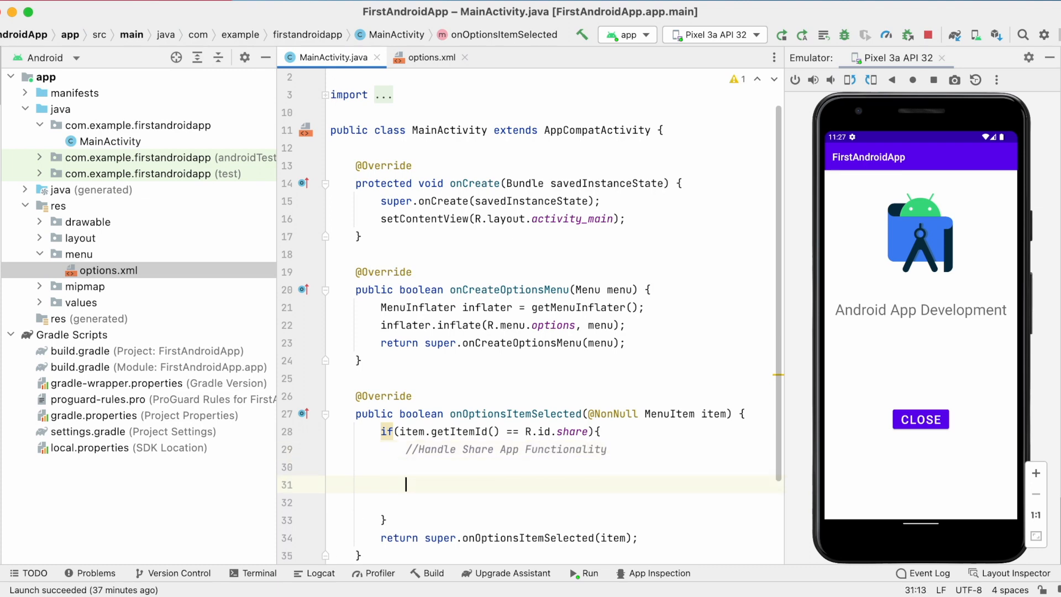
type("Intent intent =")
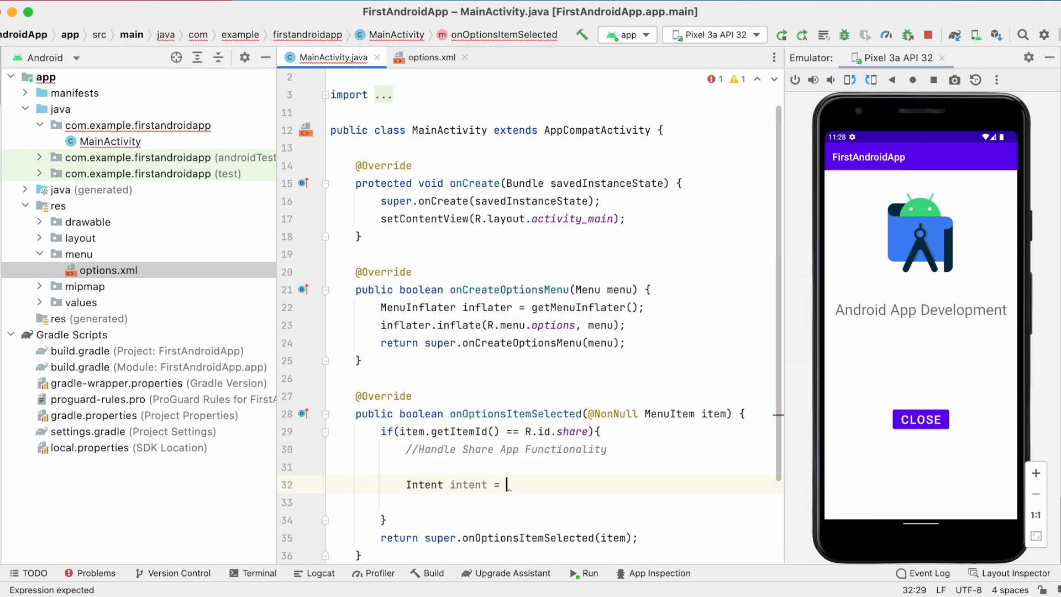
type("new Intent(SE")
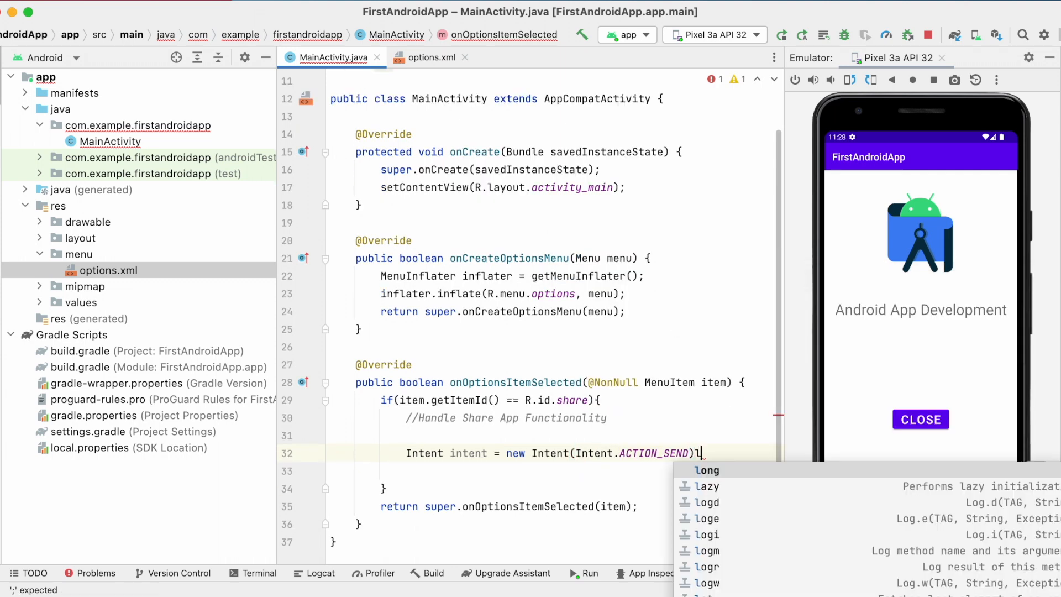
type("intent.set")
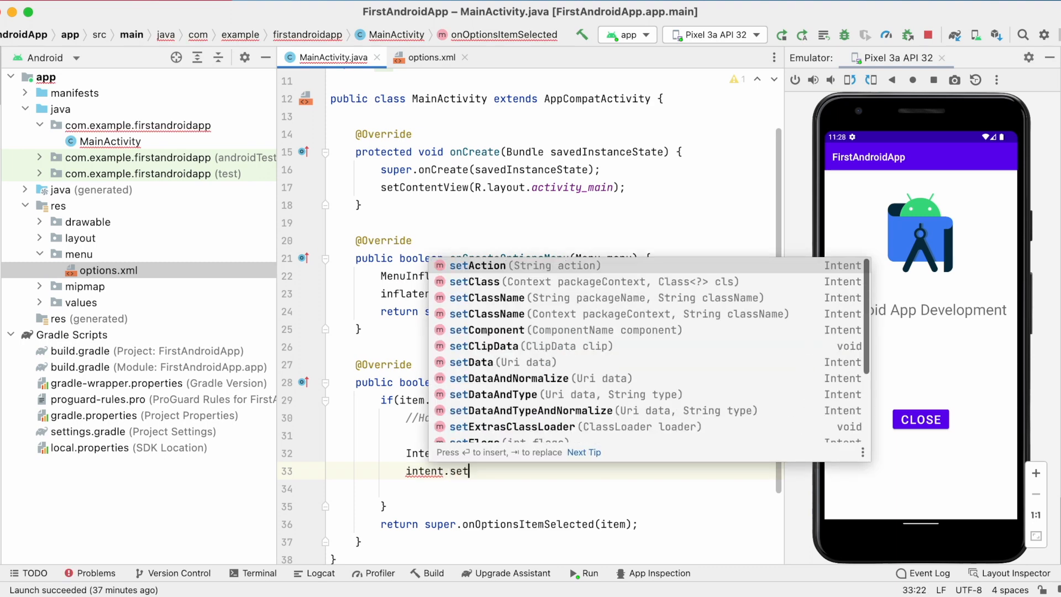
type("Type(\"te\")")
left_click(531, 488)
type("intent.putExtra(")
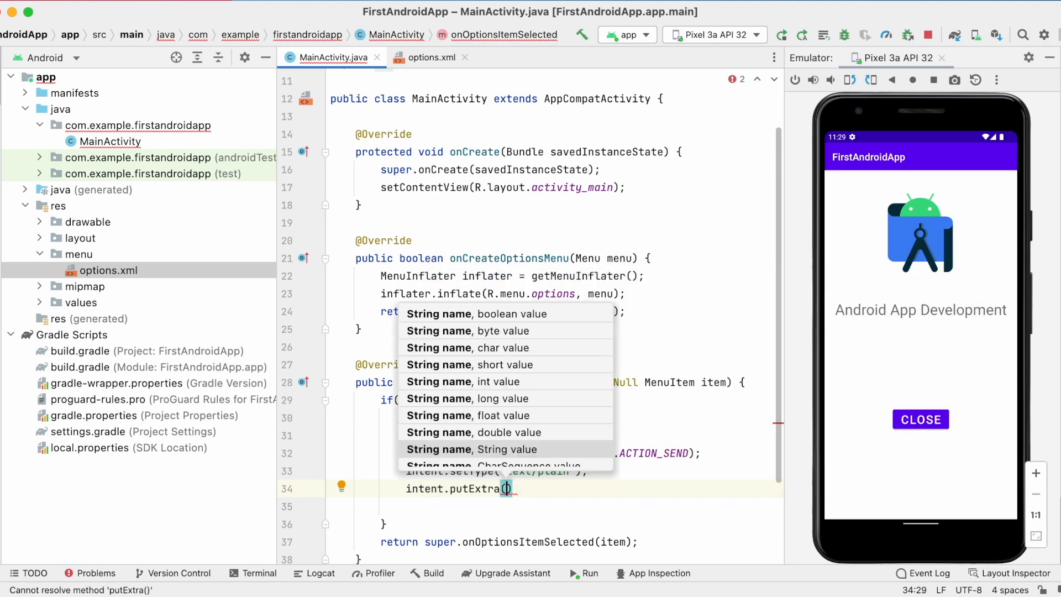
Add EXTRA_SUBJECT "Share App" and begin the EXTRA_TEXT extra
type("Intent.EXTRA_SUBJECT")
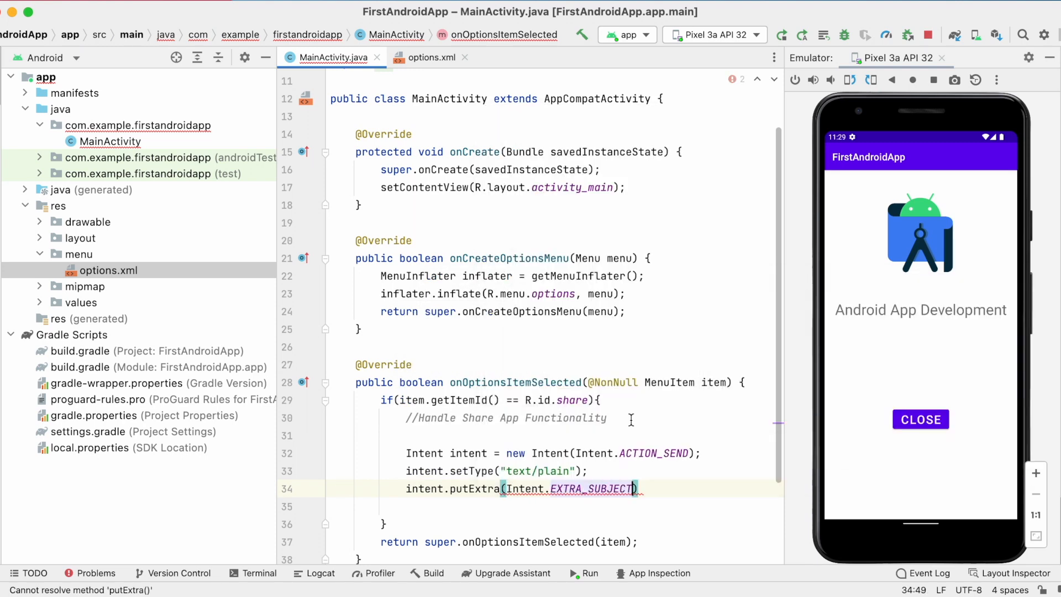
type(", \"Share App\"")
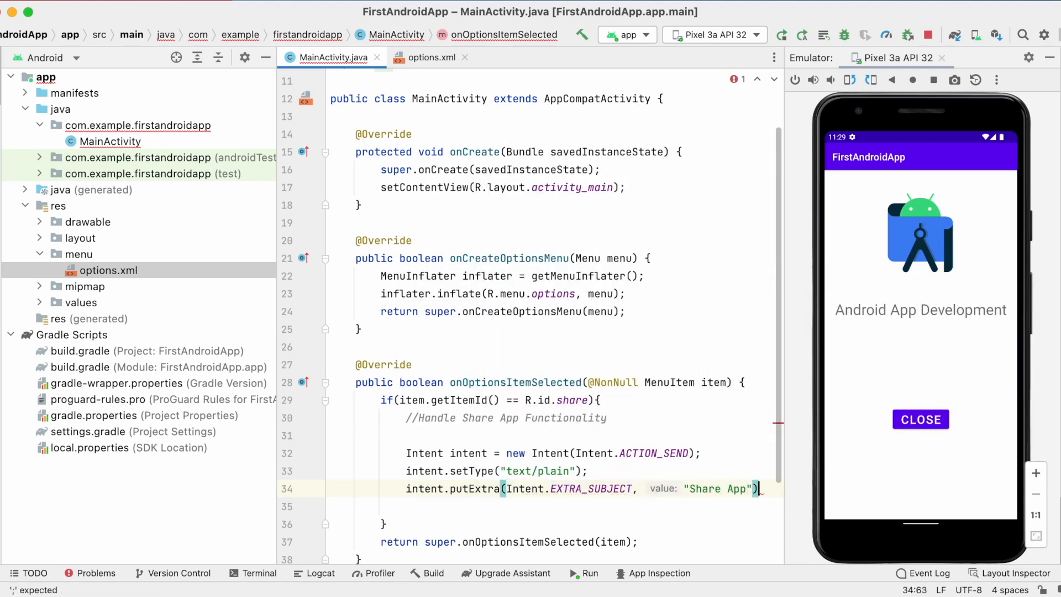
type("intent.putExtra(")
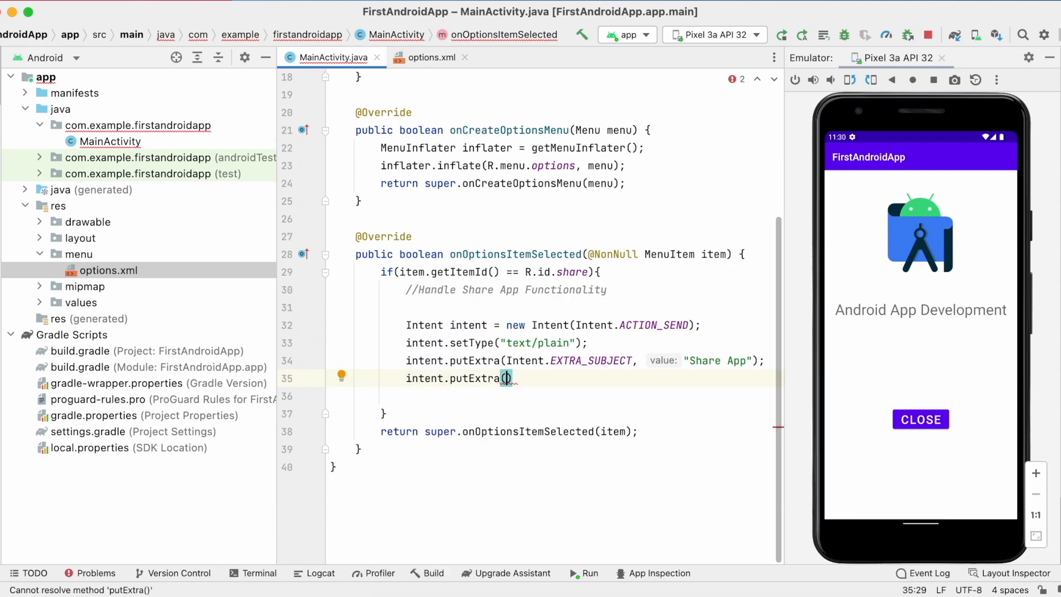
type("TEXT,")
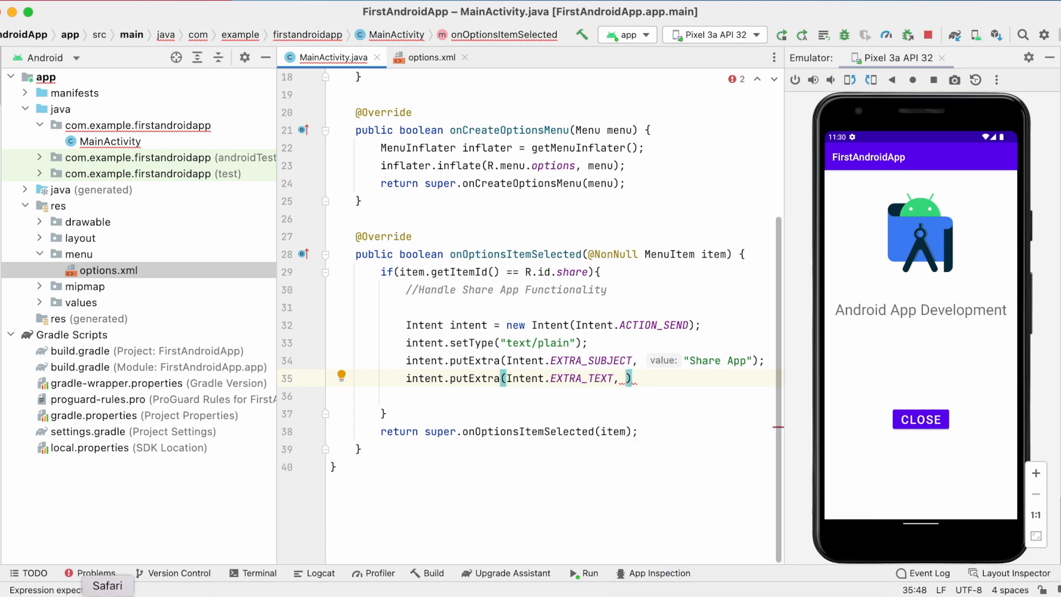
Find Instagram's Google Play listing and reveal its full URL in the address bar
type("playst")
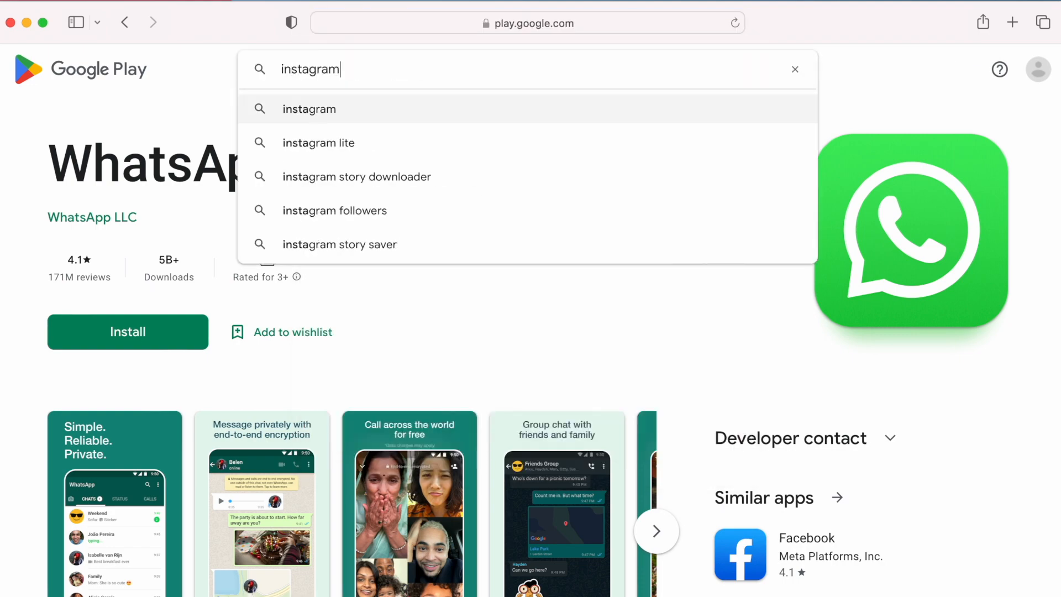
left_click(308, 108)
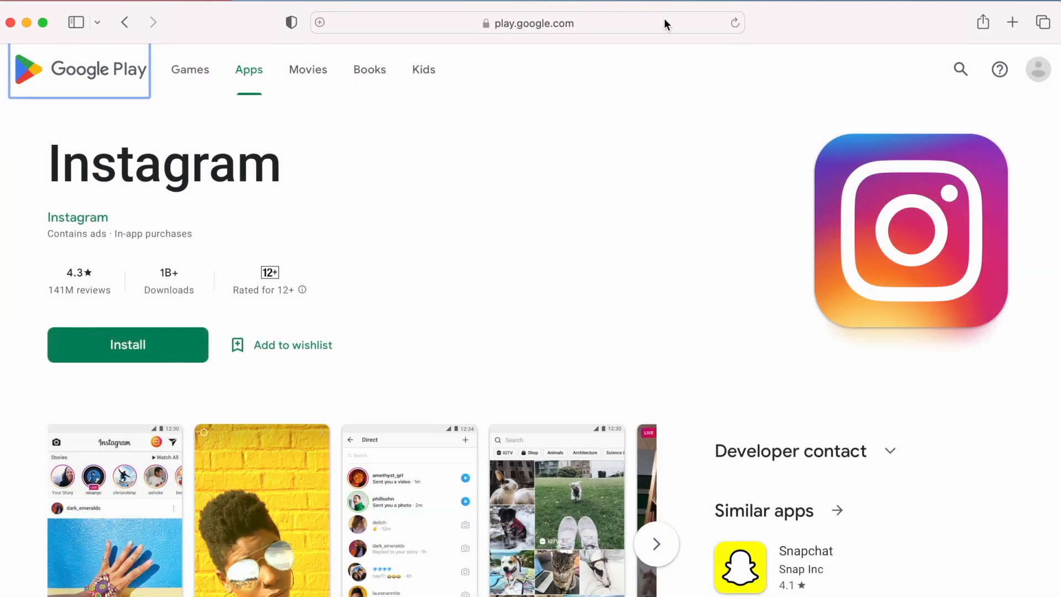
left_click(534, 23)
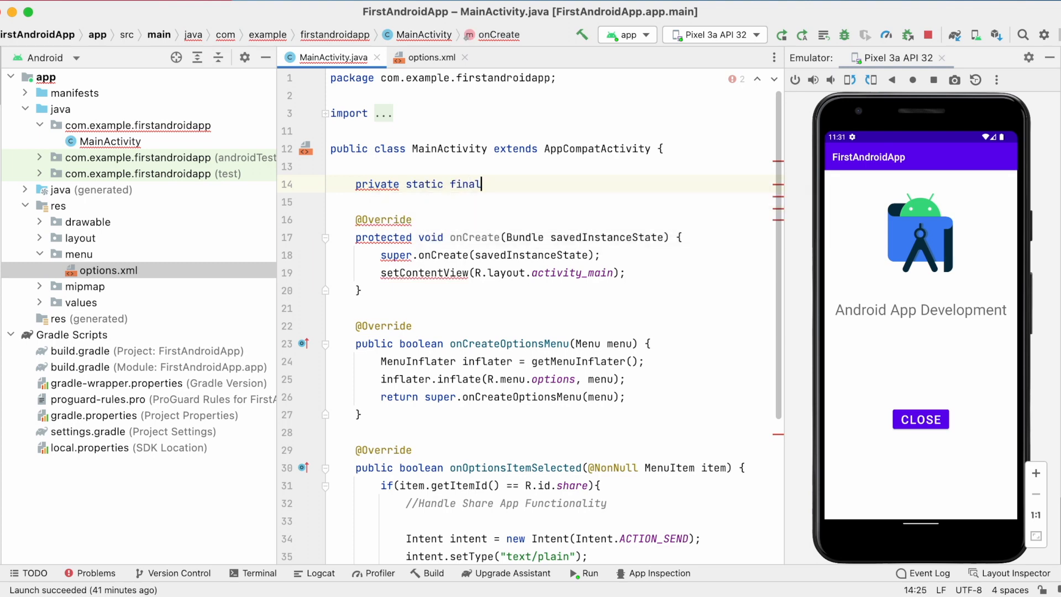
Declare shareURL as the Play Store details URL and add the share_app_text promo string
type("String sh")
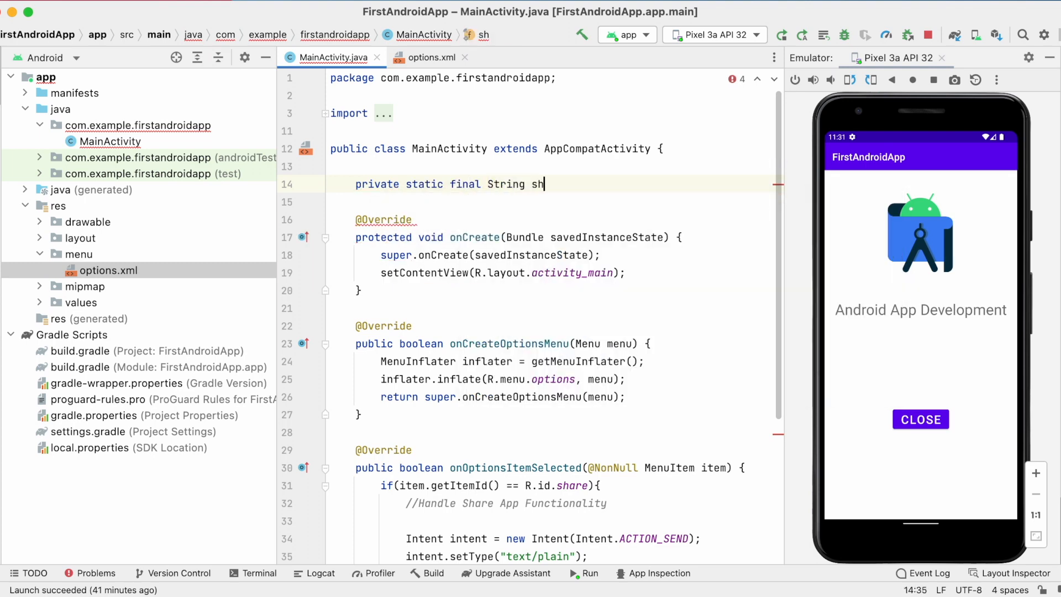
type("areURL = \"https://play.google.com/store/apps/details?id=\"")
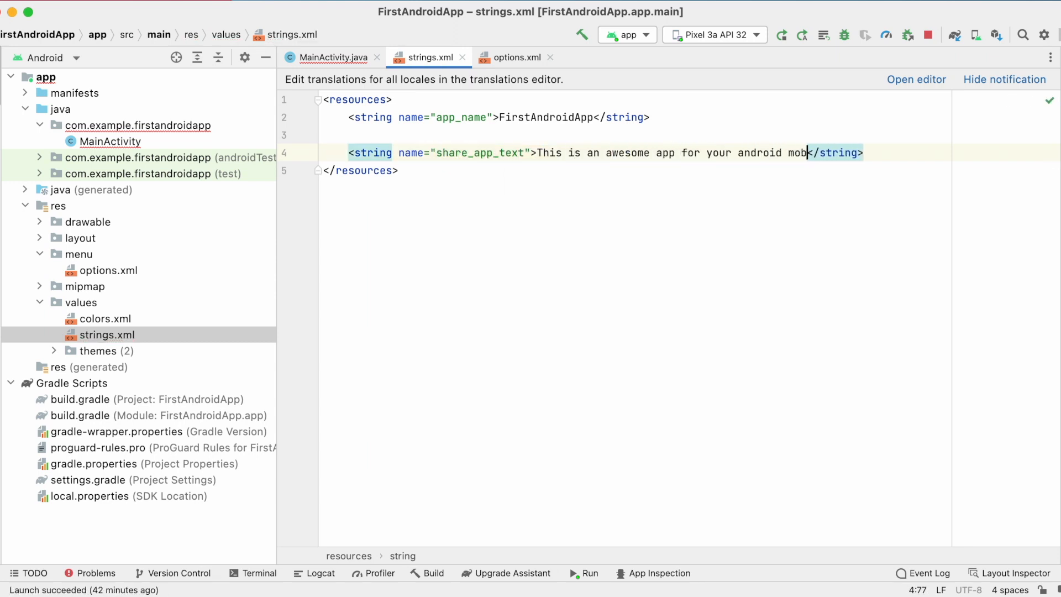
type("ile. Check it out by insta")
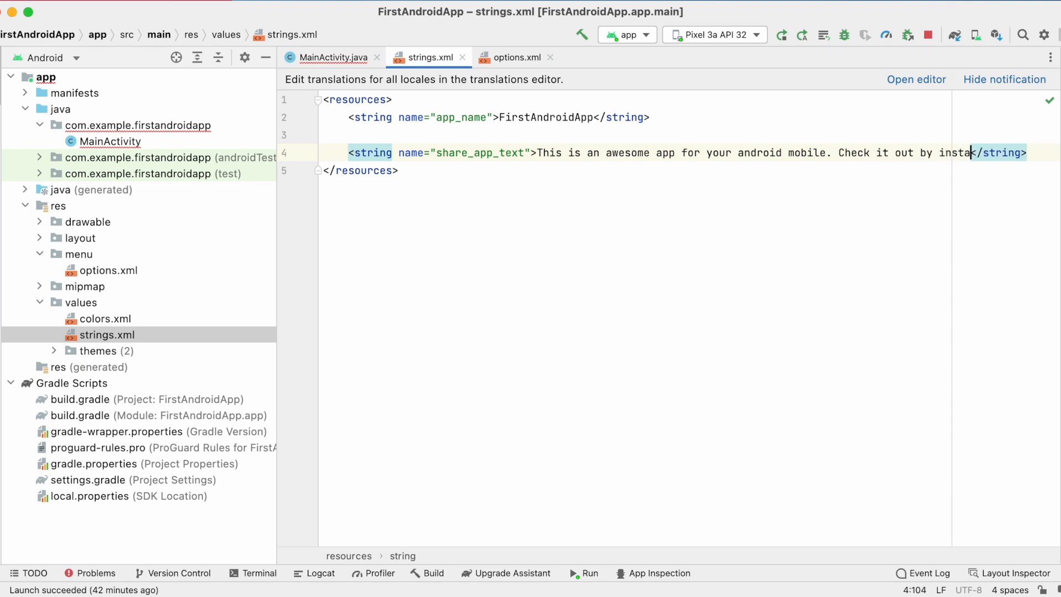
left_click(330, 57)
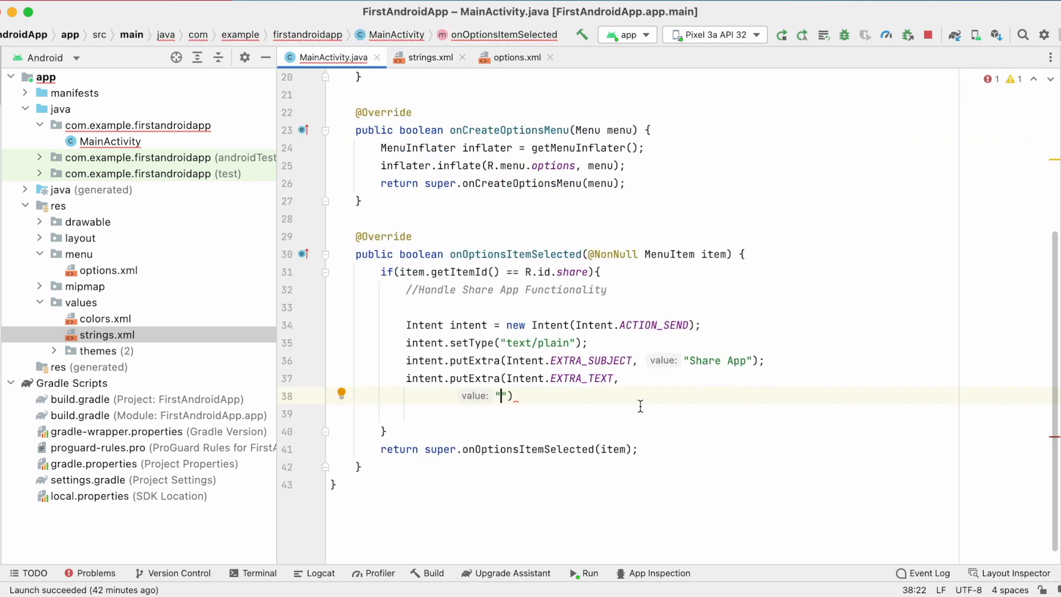
Set EXTRA_TEXT to share_app_text + shareURL + package name and launch a "Share App Via..." chooser
type("getString(R.string.share_app_text) +)")
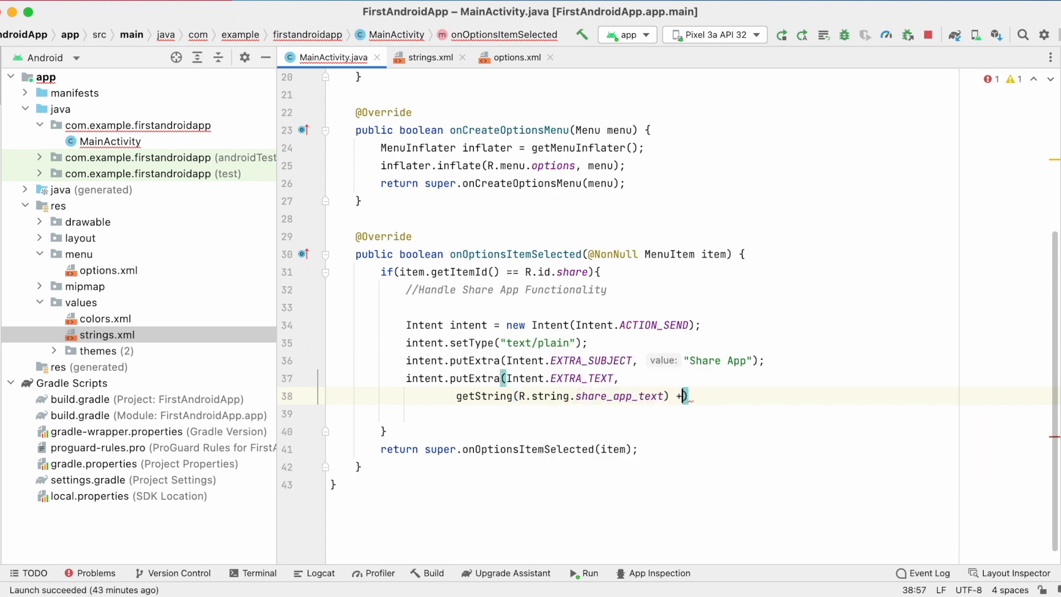
scroll("up", 3)
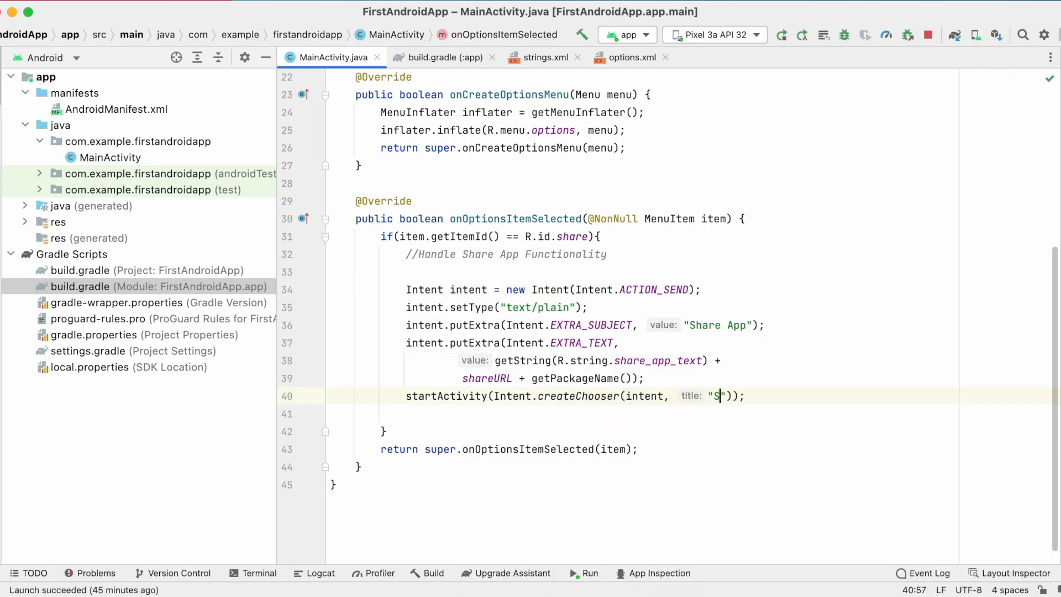
type("hare App Via...")
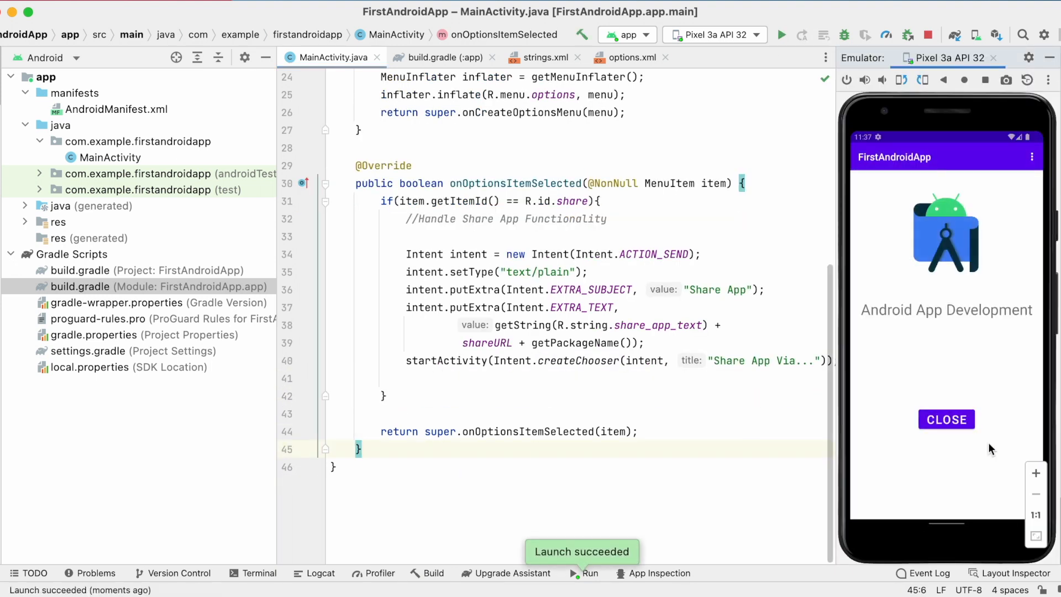
Run the app and add android:showAsAction to the share item in options.xml
left_click(1032, 157)
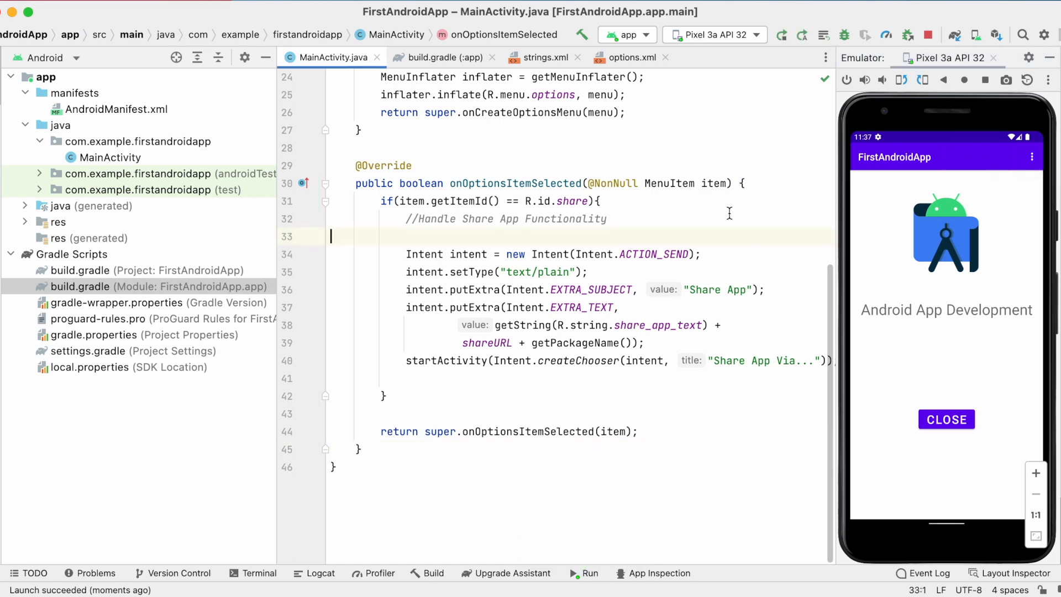
left_click(626, 57)
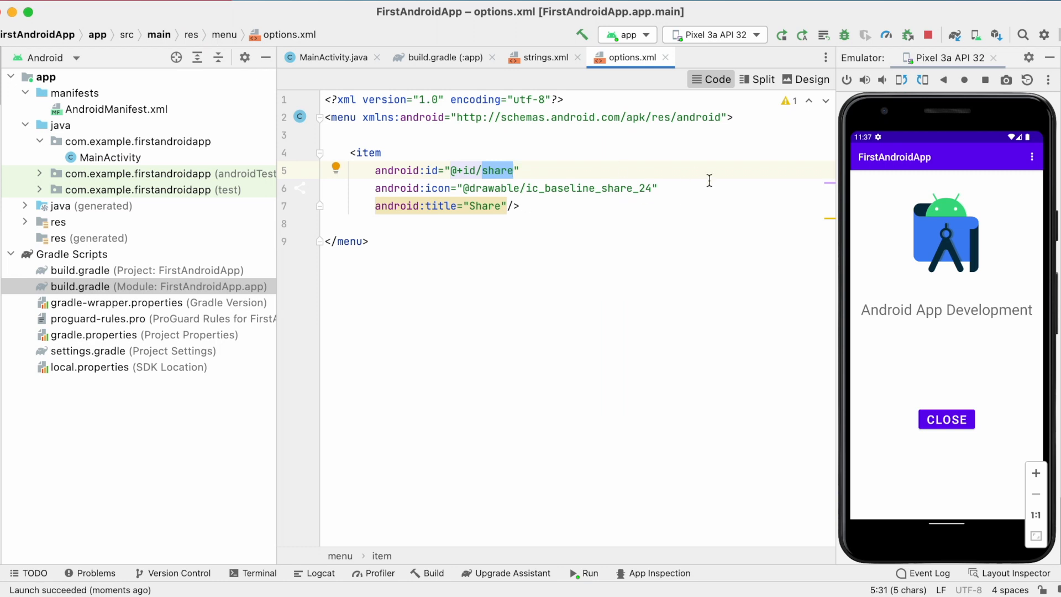
type("show")
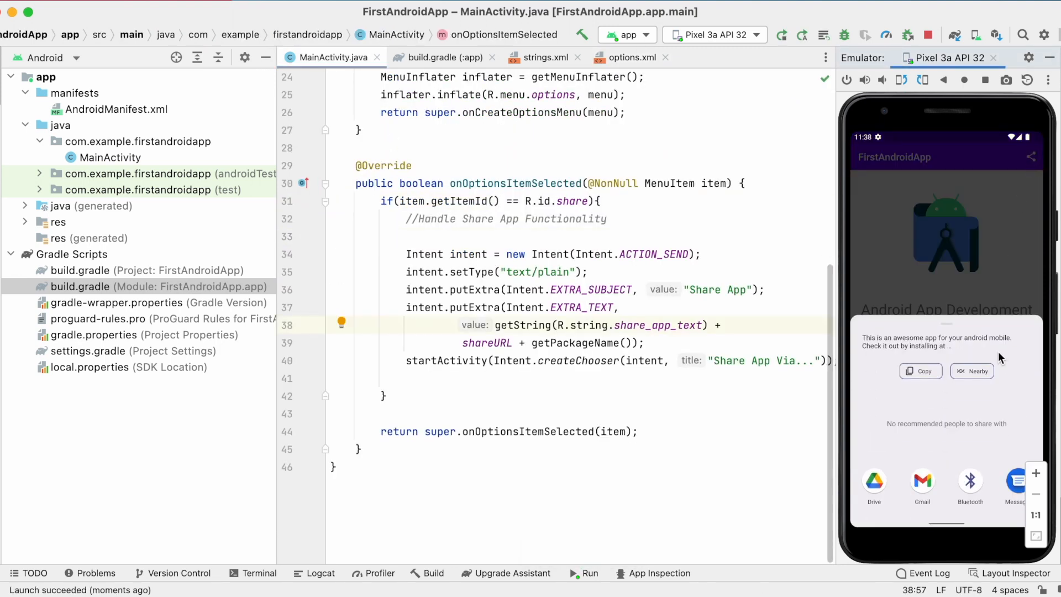
mouse_move(926, 486)
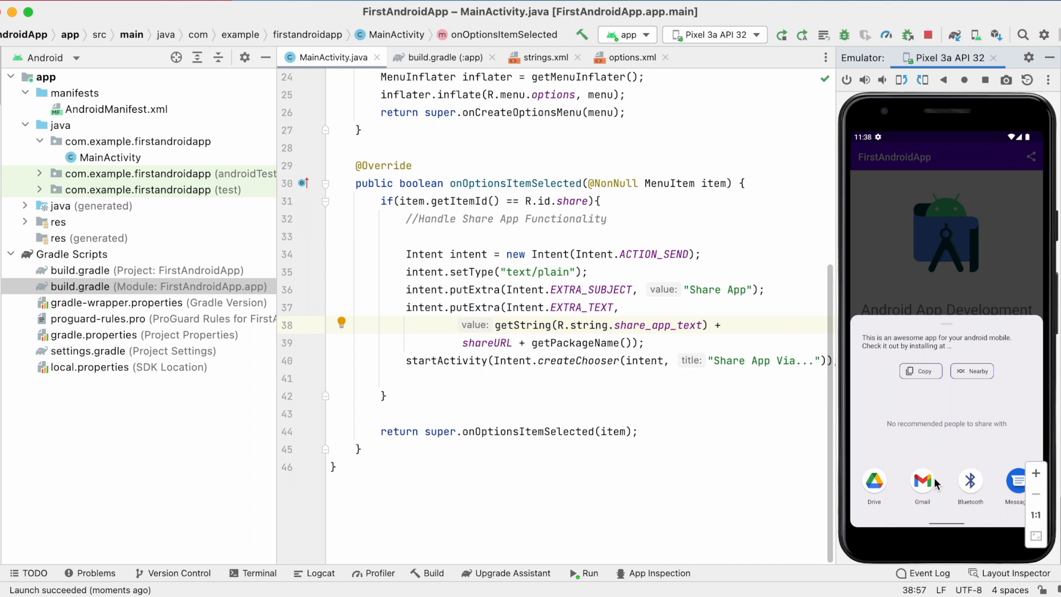
Share via Gmail, follow the Play Store link and retry the failed page load
left_click(922, 480)
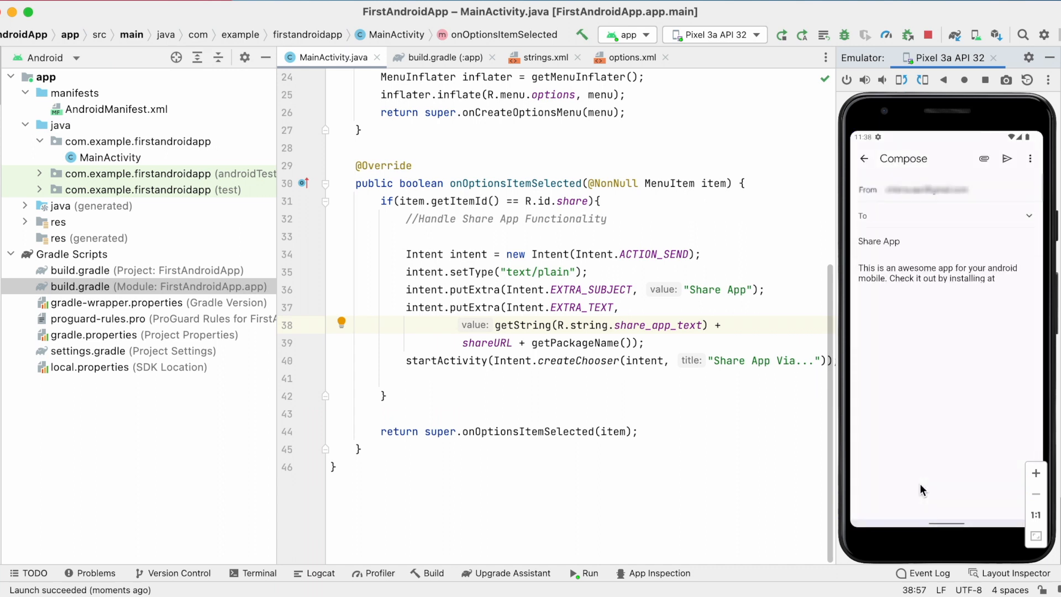
left_click(943, 284)
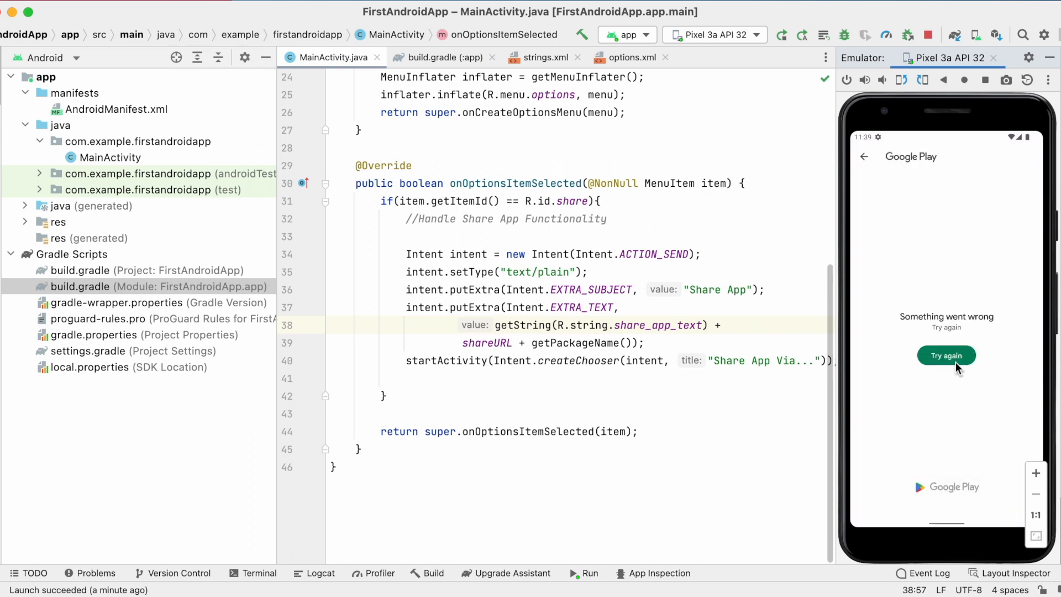
left_click(946, 356)
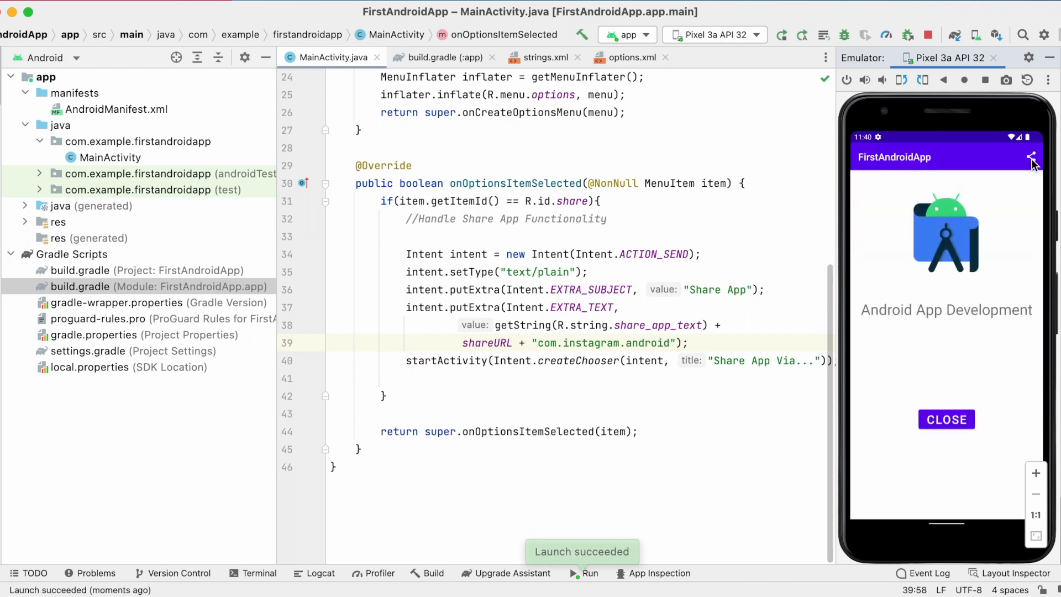
Share from the running app to reach Instagram's Play listing, then restore getPackageName() in the share text
left_click(1032, 157)
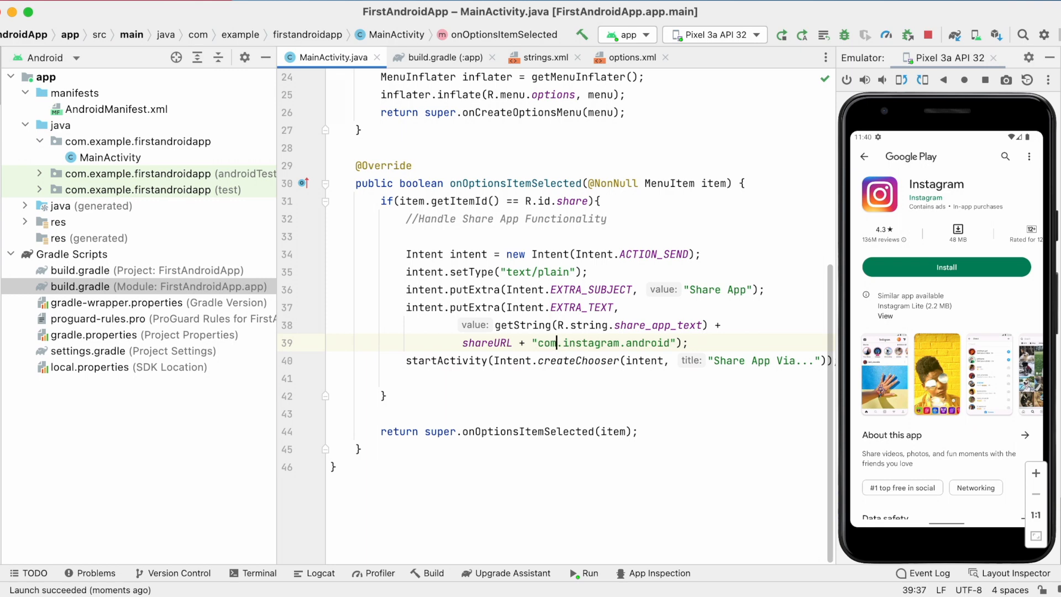
type("getPackageName()")
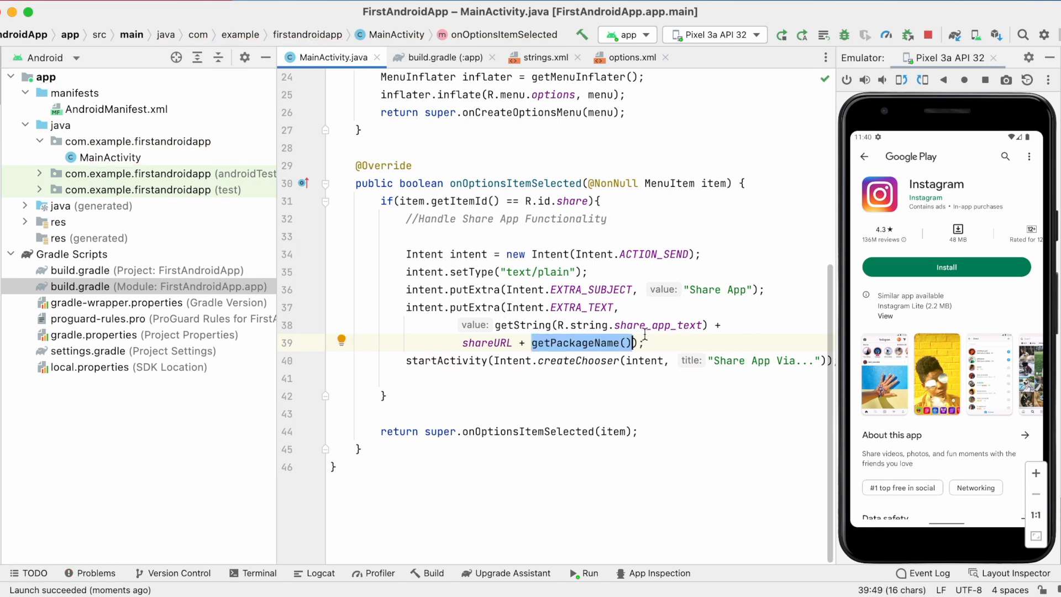